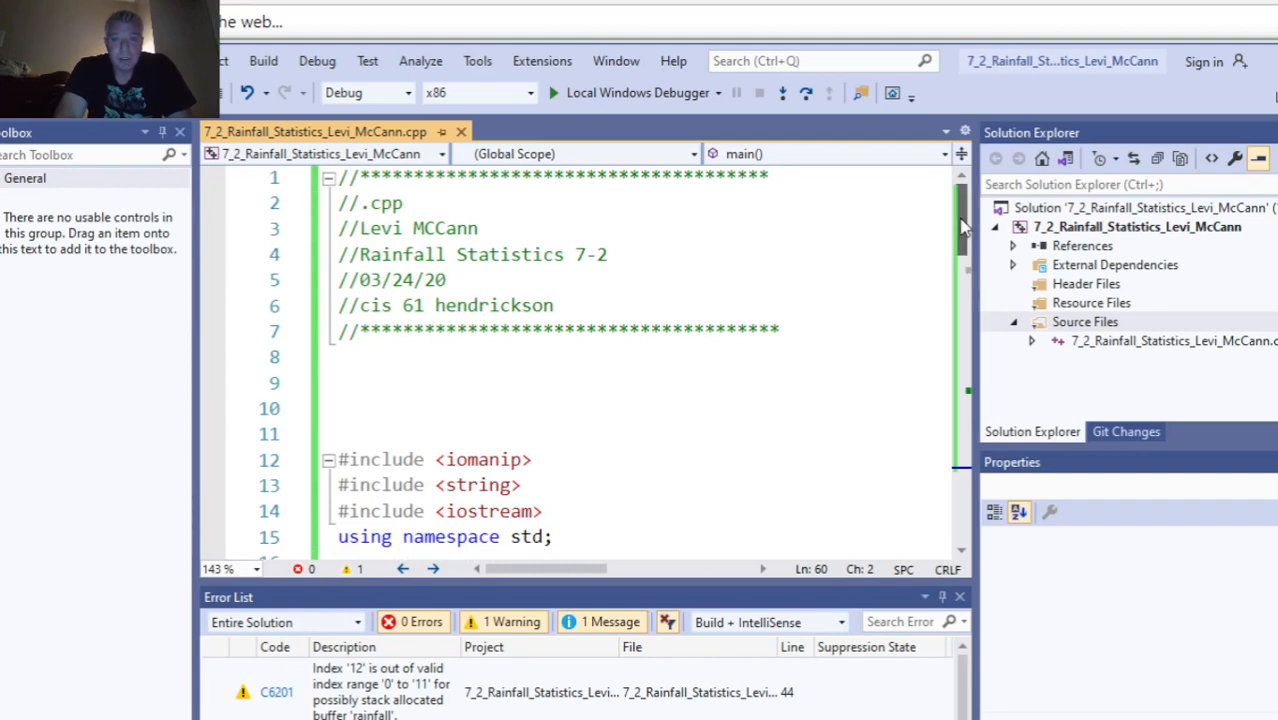
- Change the zero initializers of total, avg, rainMAX, rainMIN and temp from 0 to 0.0
scroll(down, 3)
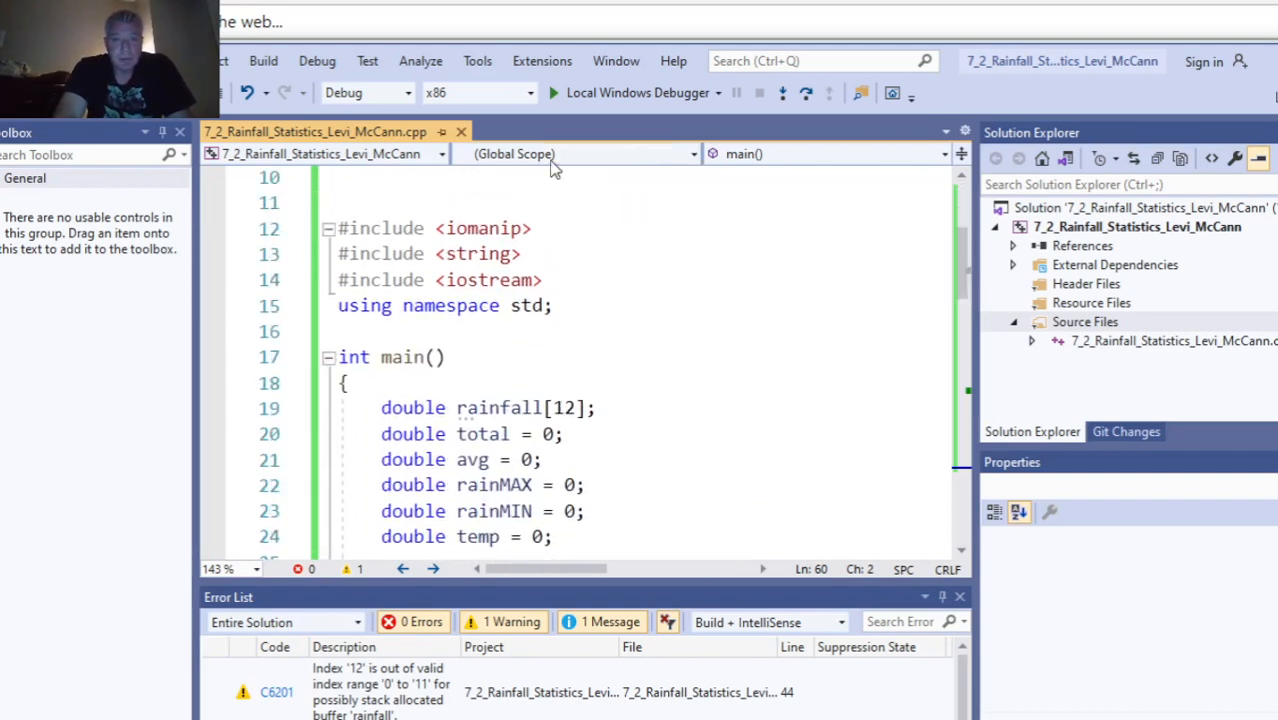
double_click(484, 228)
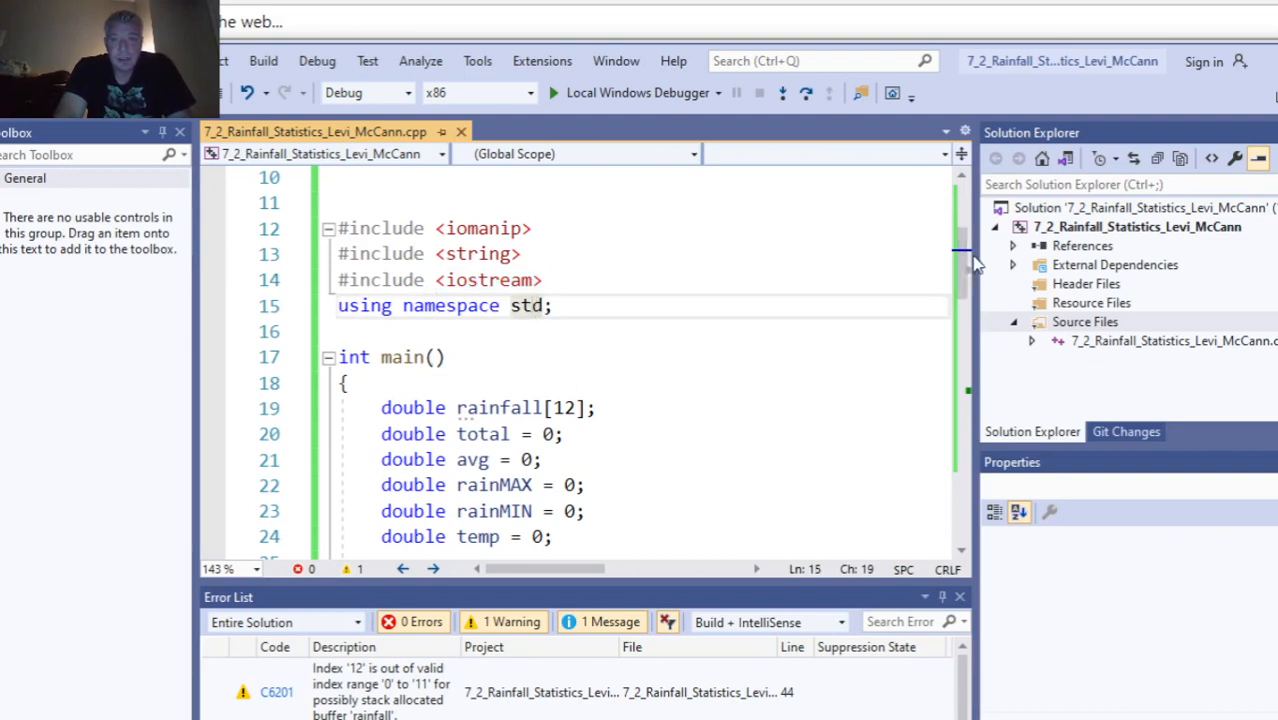
scroll(down, 3)
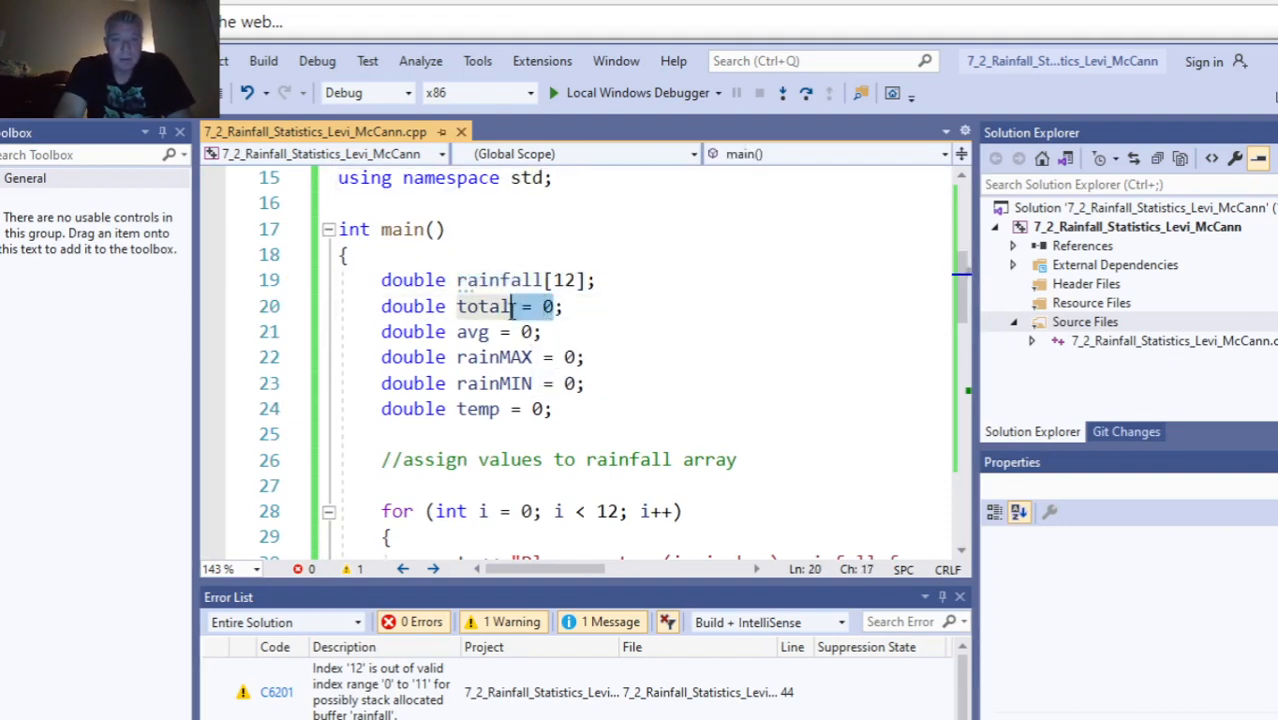
double_click(483, 306)
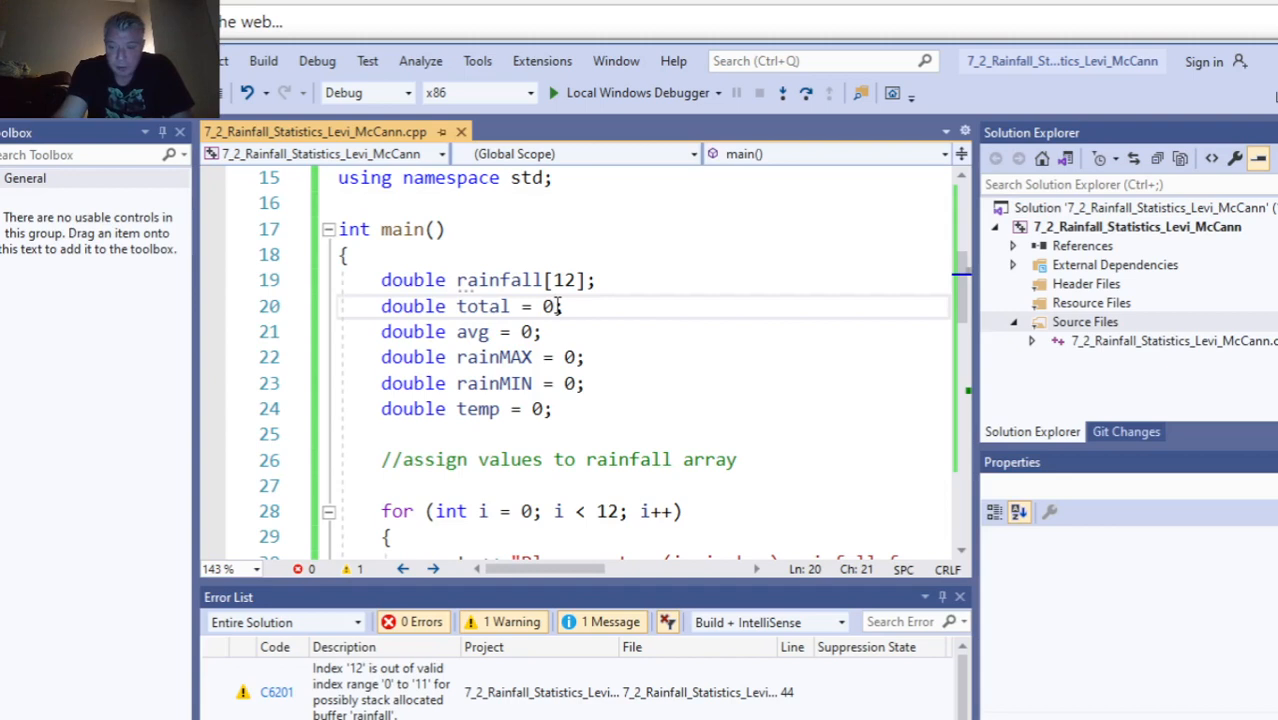
text(0)
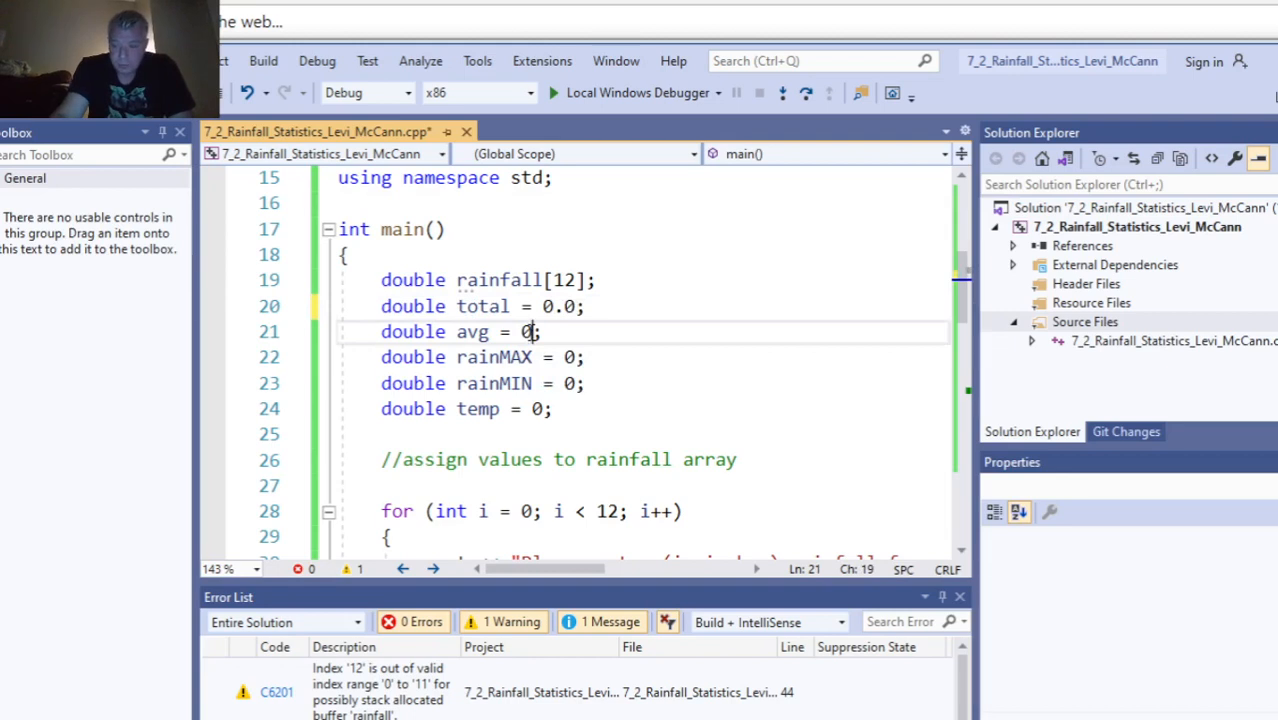
text(.0)
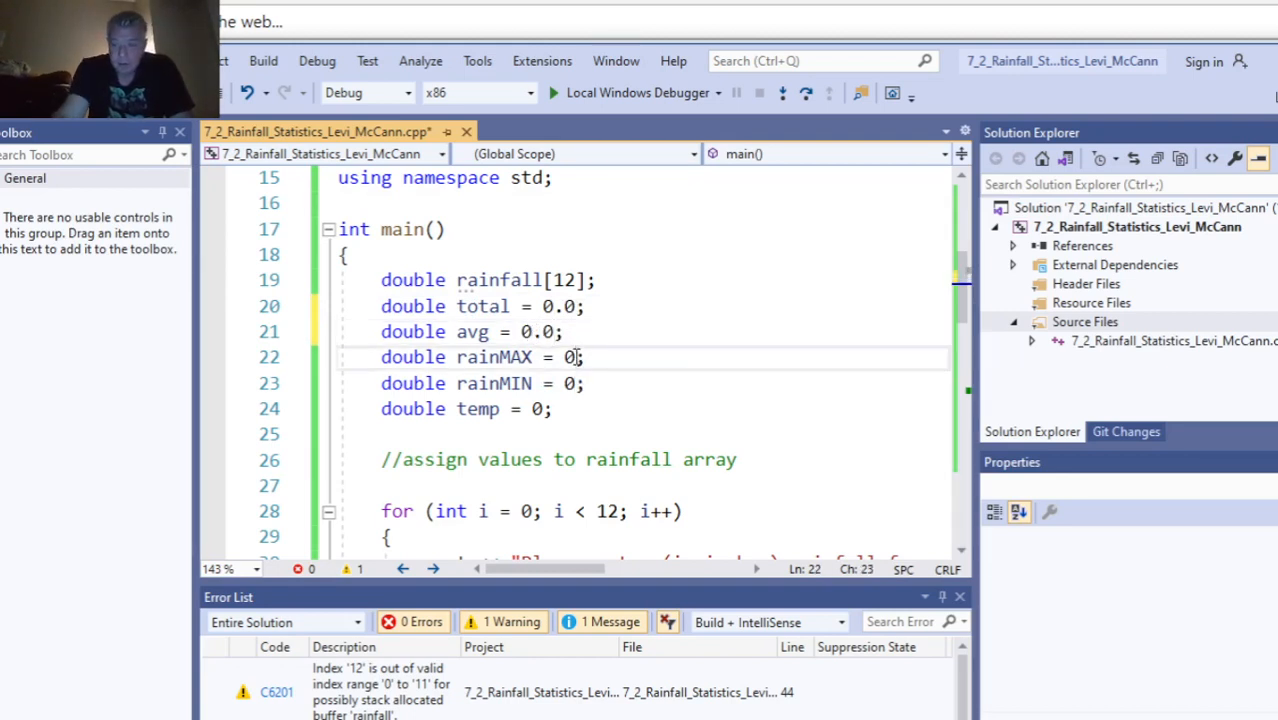
text(.0)
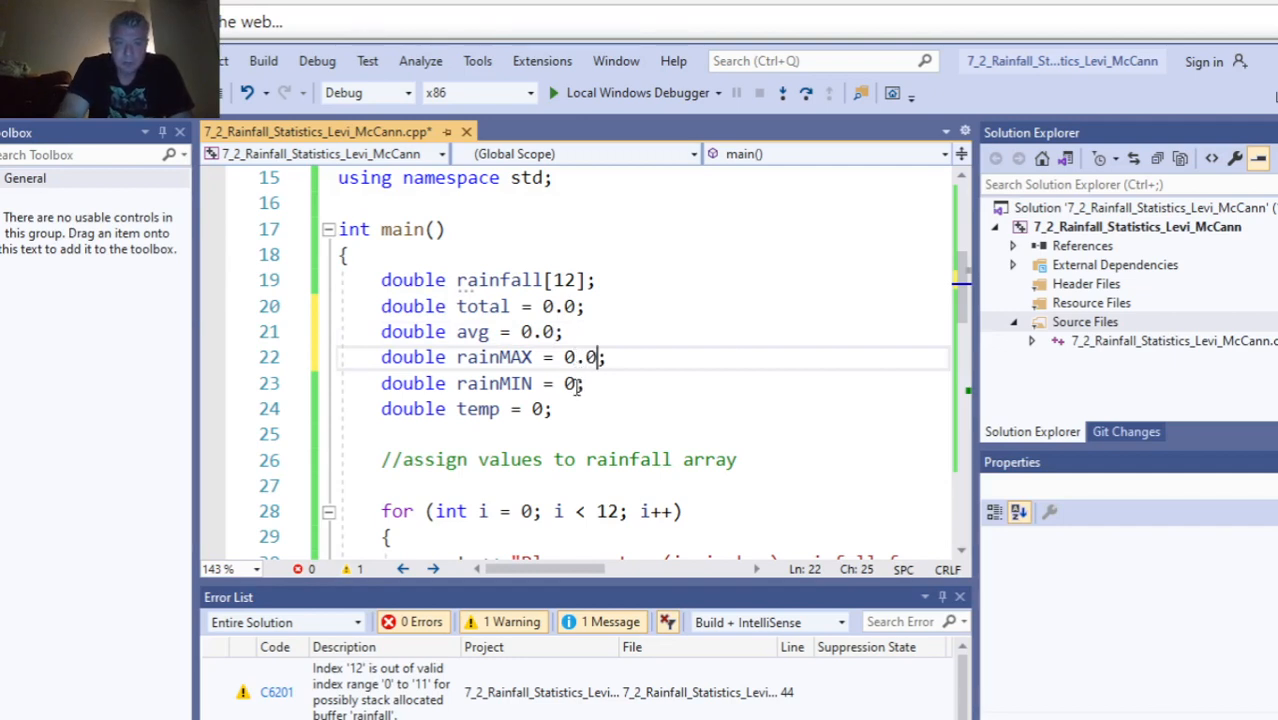
text(.0)
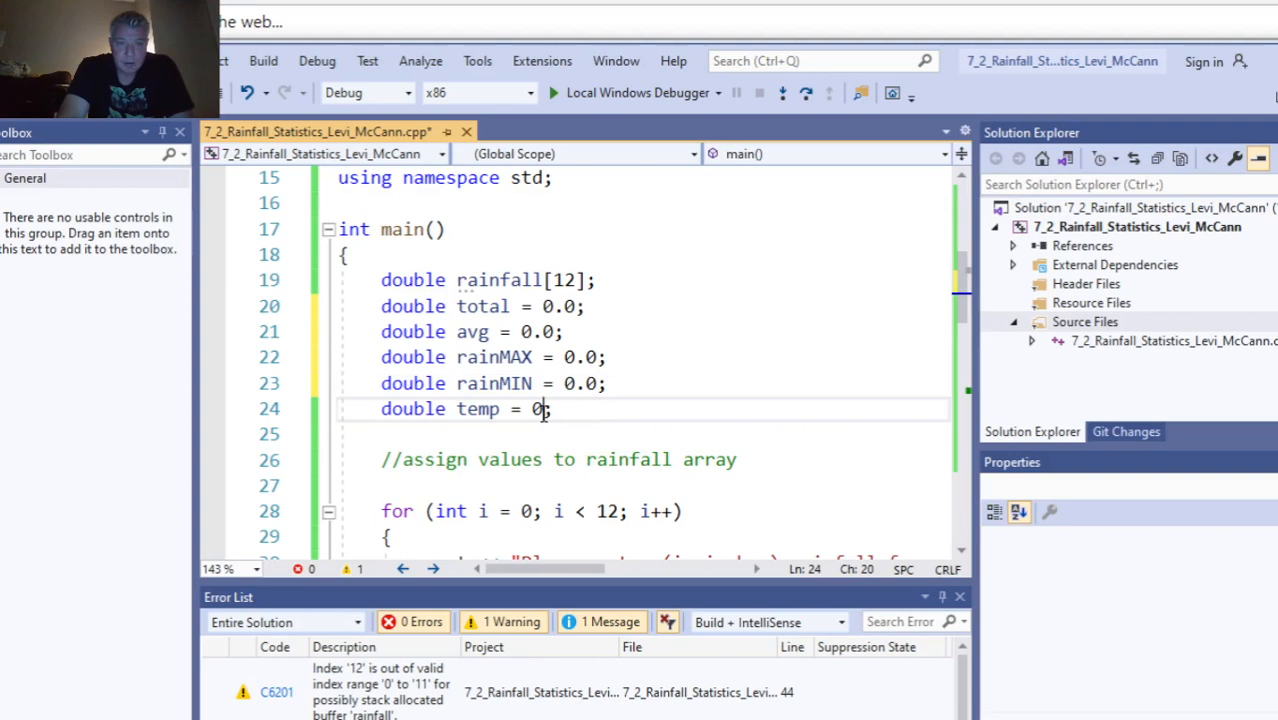
text(.0)
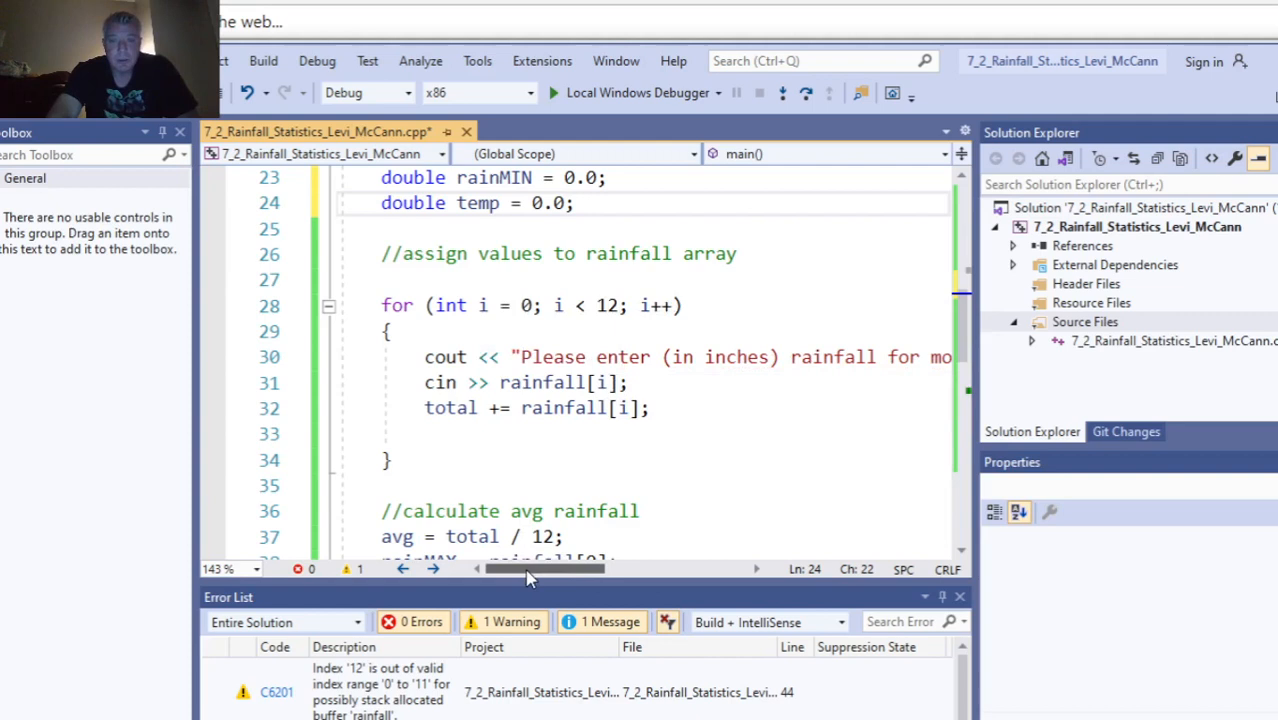
drag(540, 568, 600, 568)
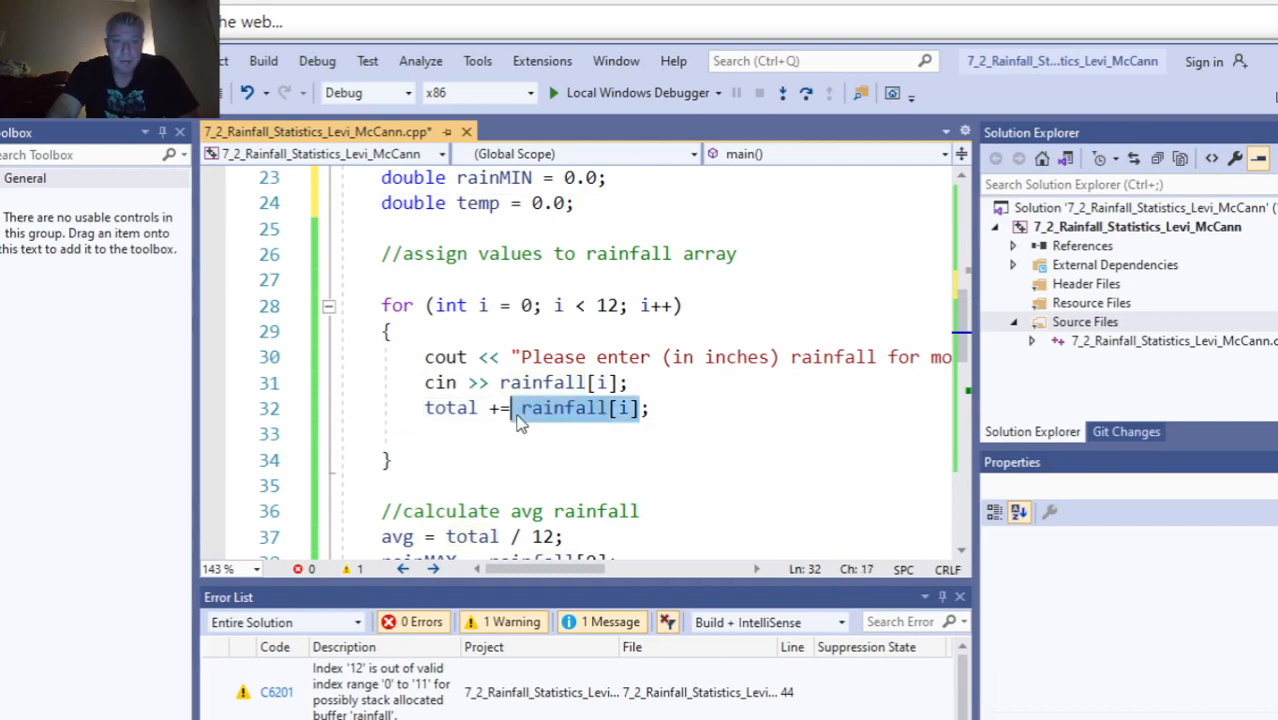
scroll(down, 3)
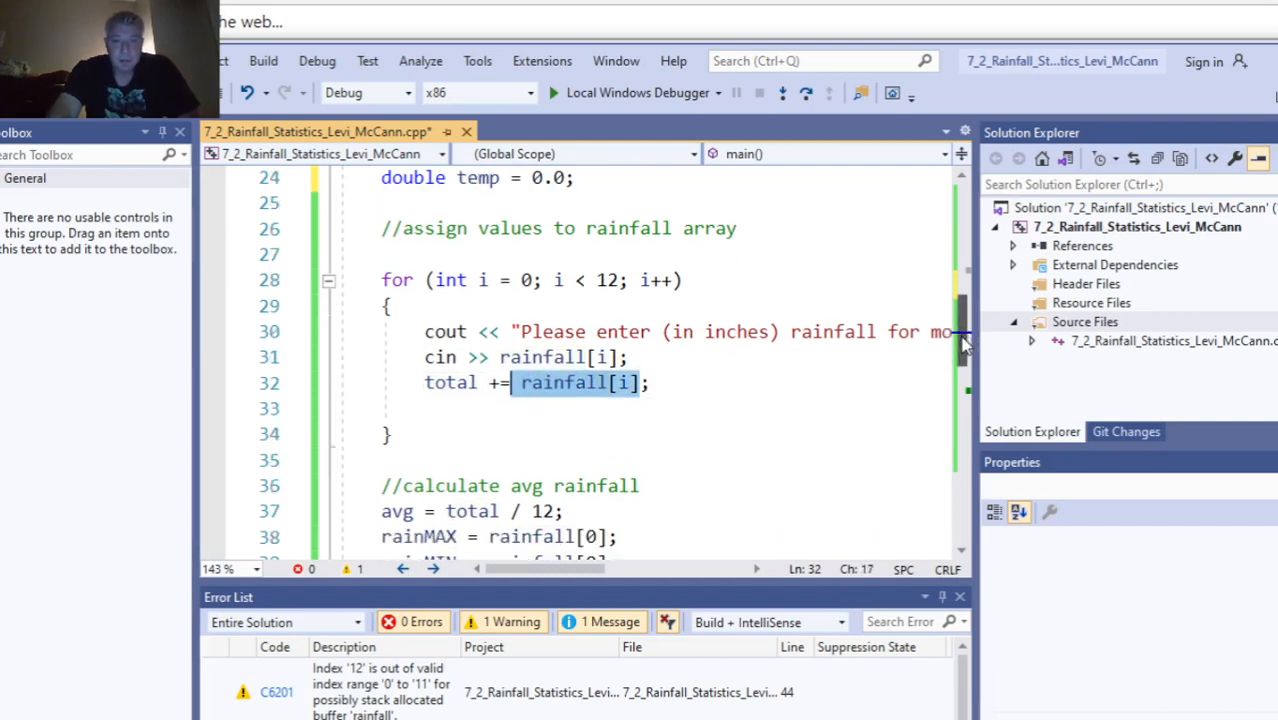
scroll(down, 3)
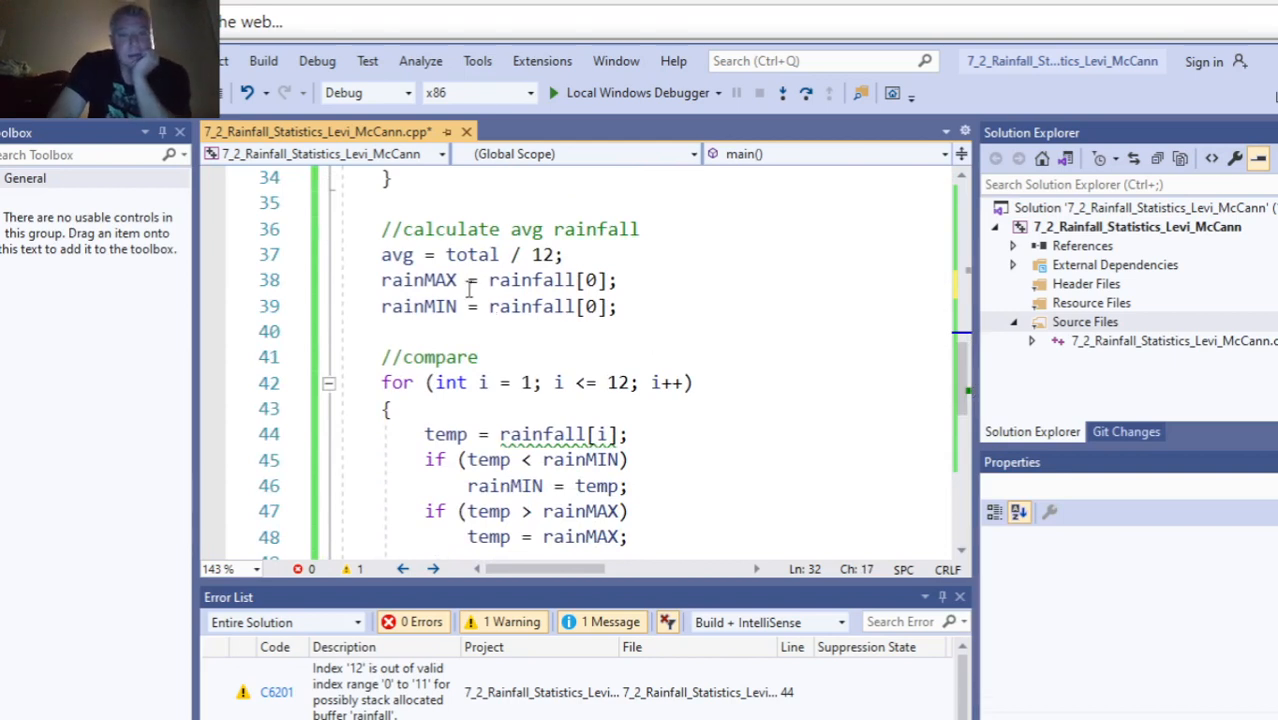
click(437, 254)
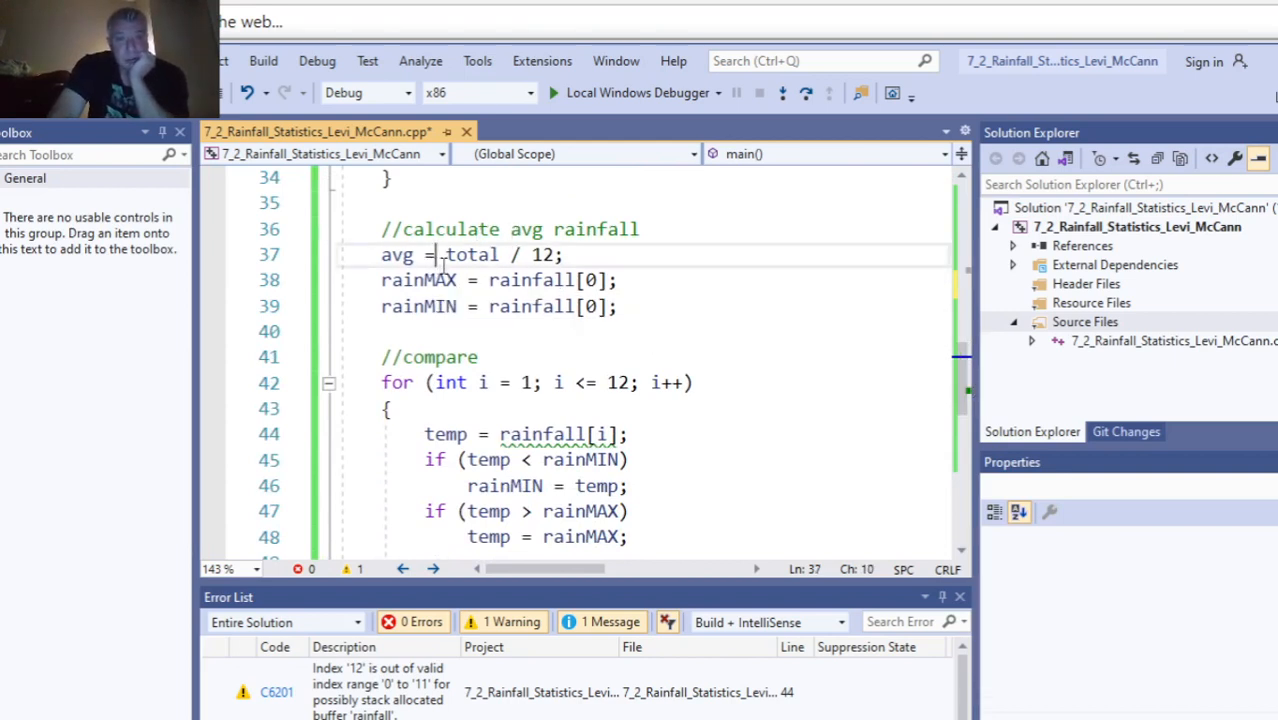
drag(444, 254, 544, 254)
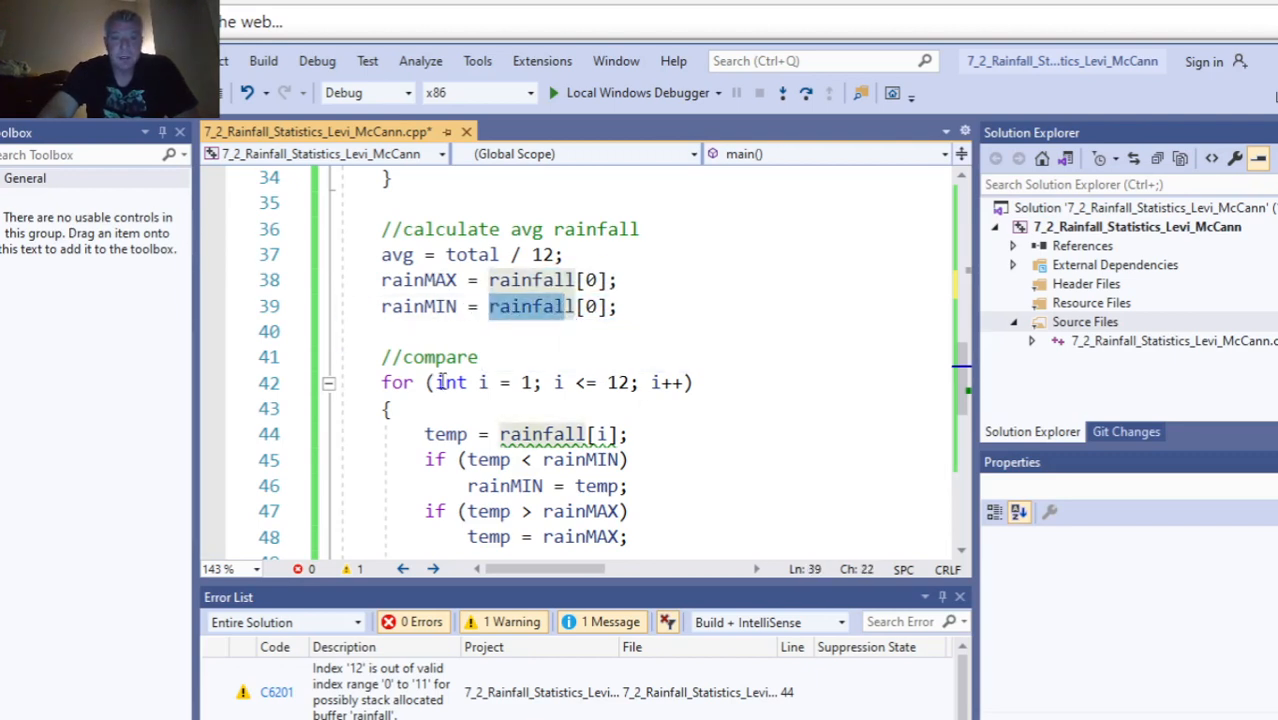
drag(437, 382, 393, 408)
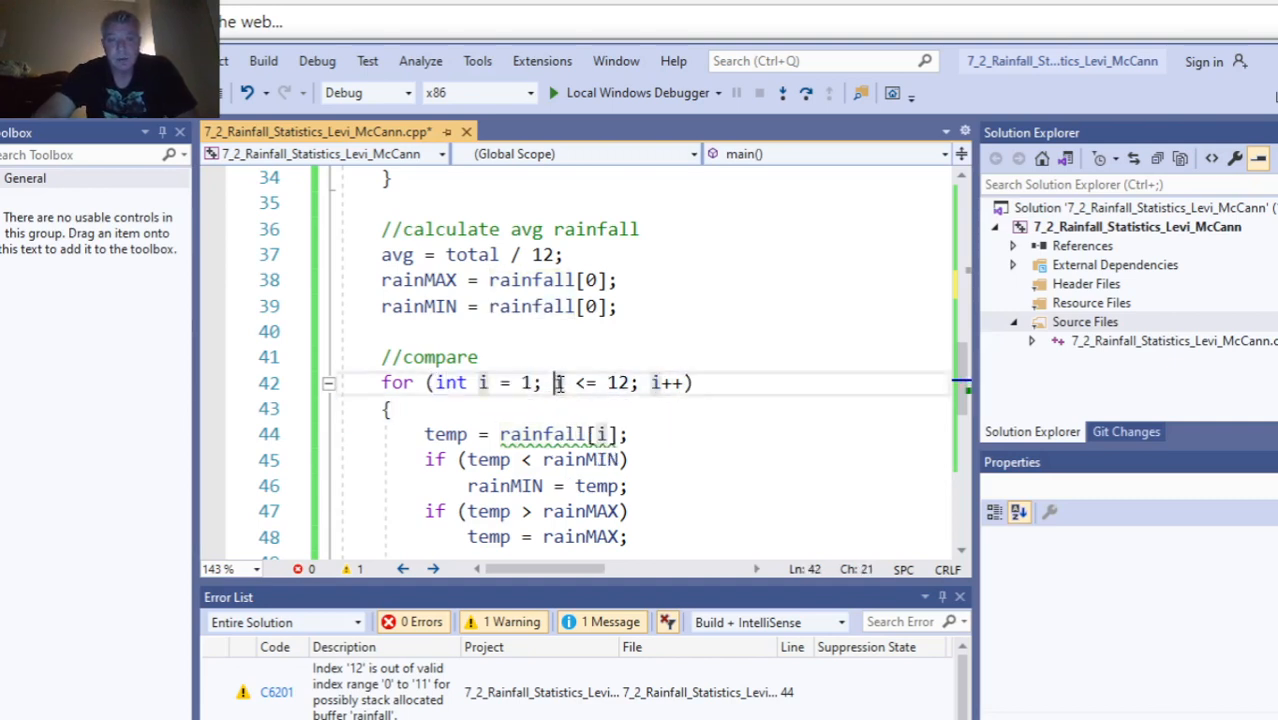
drag(556, 382, 600, 382)
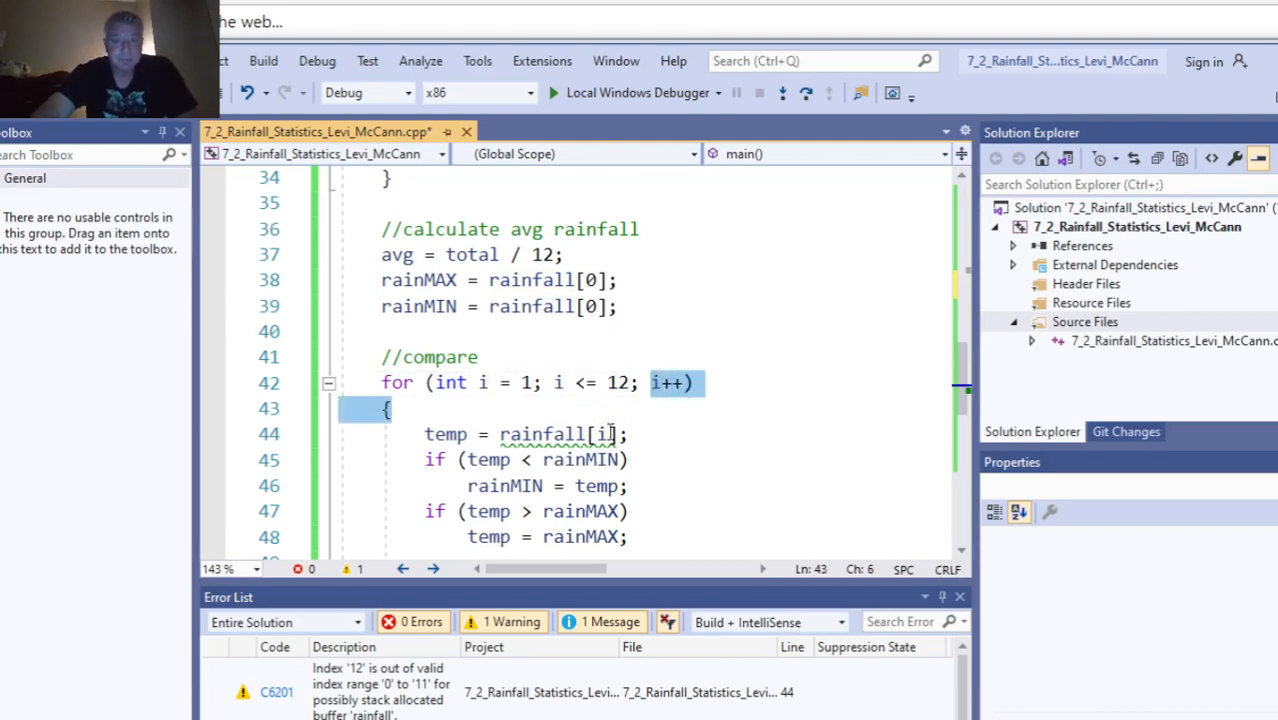
click(605, 434)
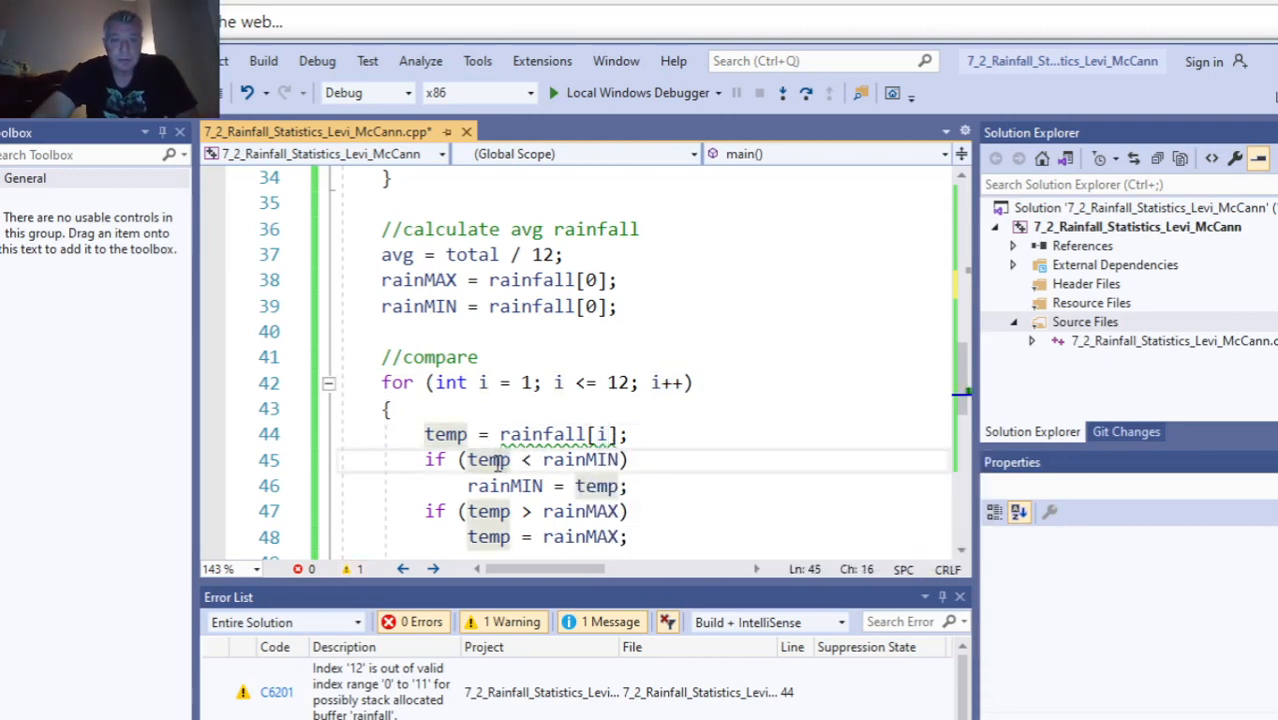
double_click(580, 459)
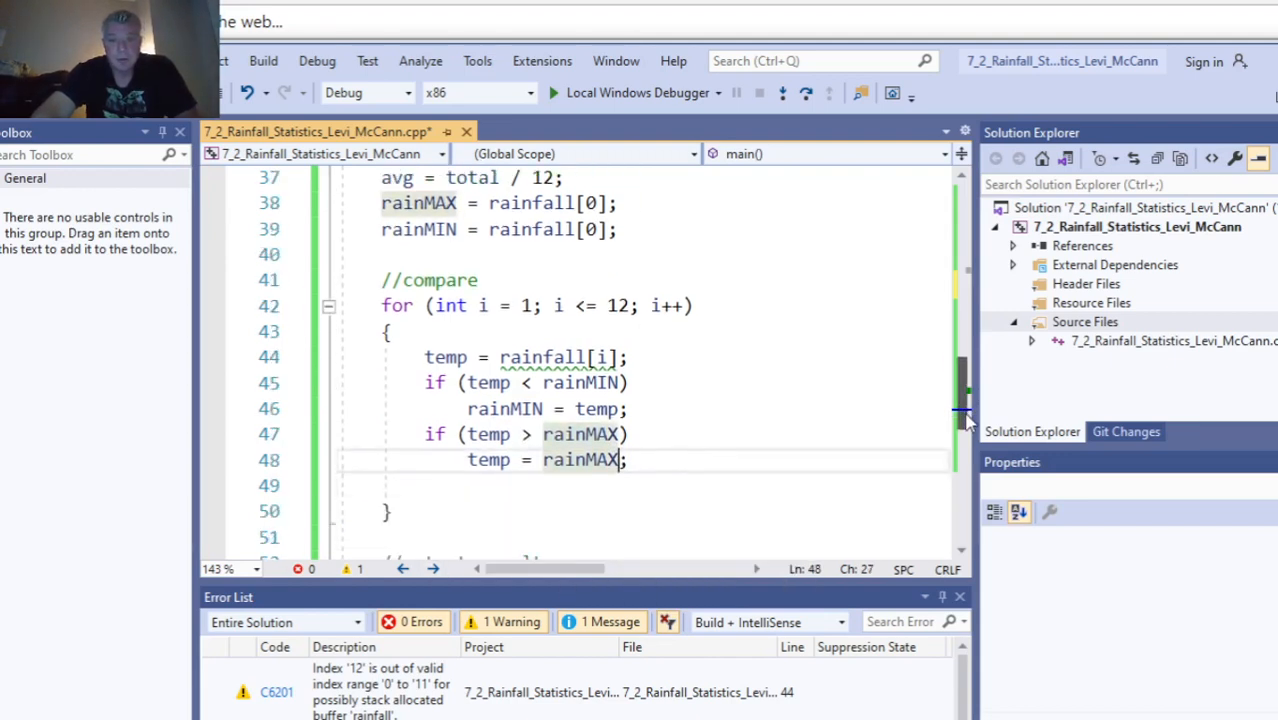
scroll(down, 3)
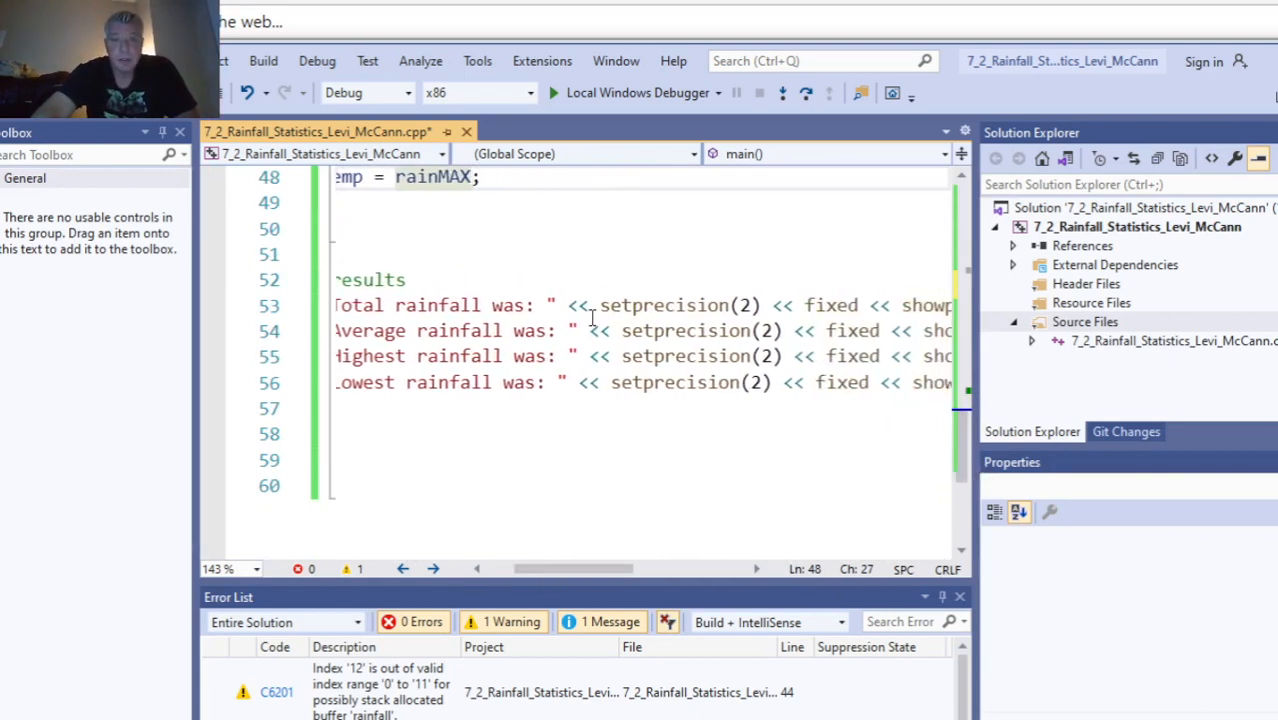
mouse_move(830, 305)
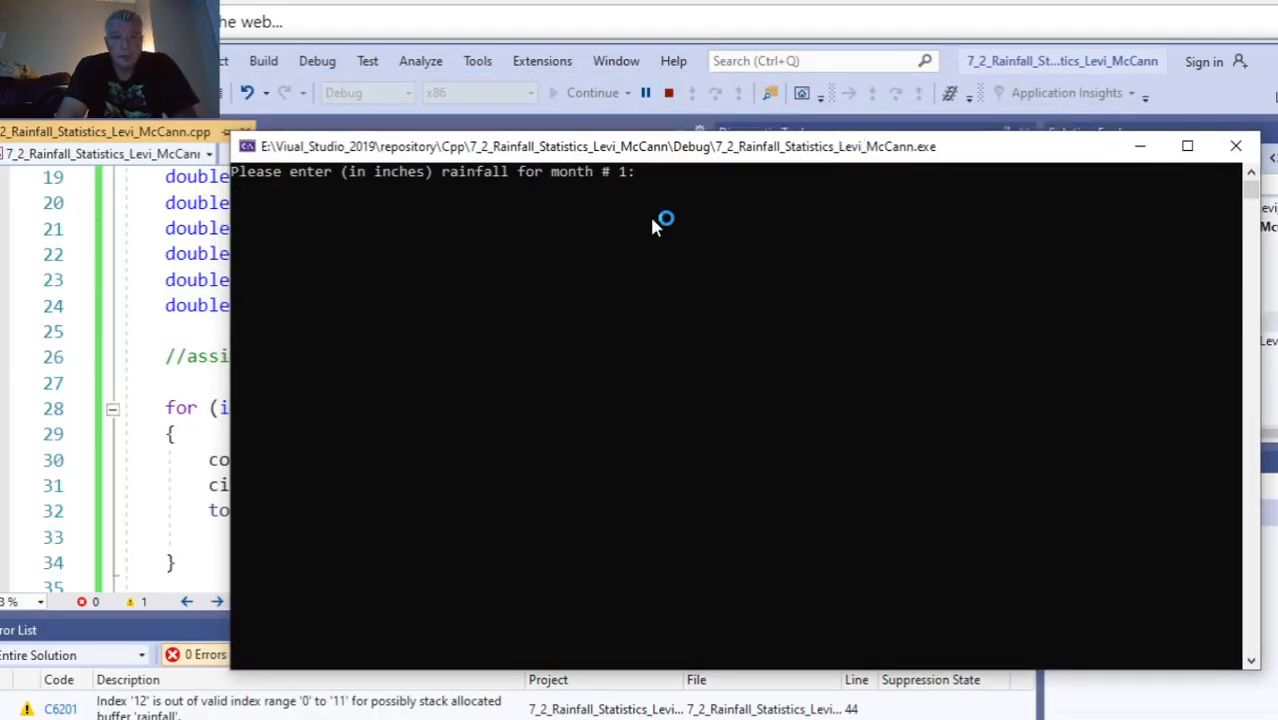
mouse_move(650, 372)
text(40)
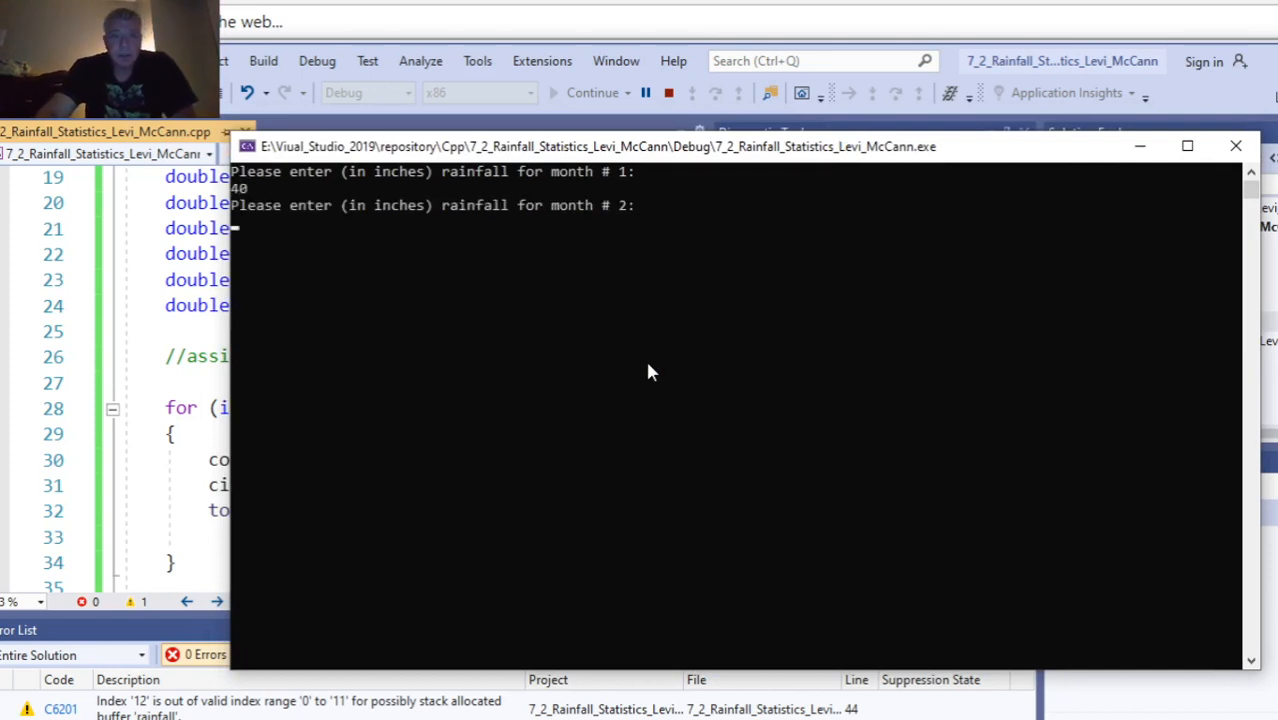
- Enter monthly rainfall values 3, 30, 20, 5, 5, 2, 2, 1, 2, 30, 40 in the console
text(3)
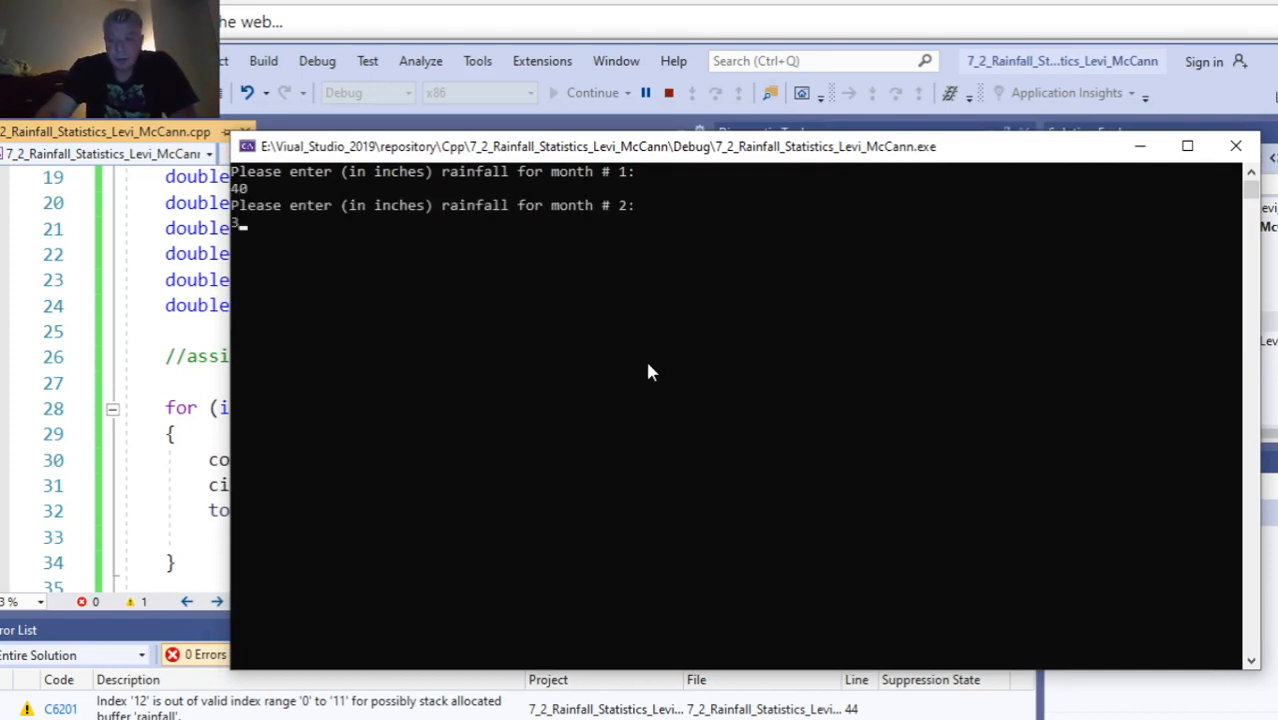
text(30)
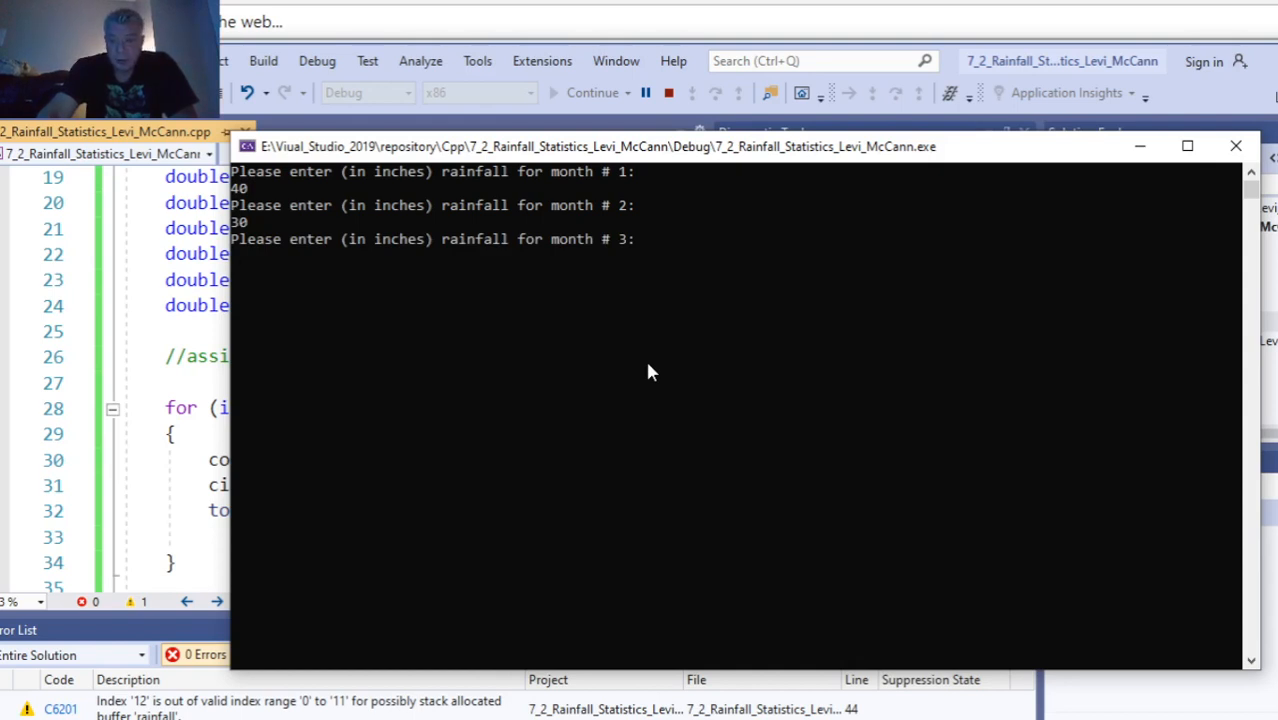
text(20)
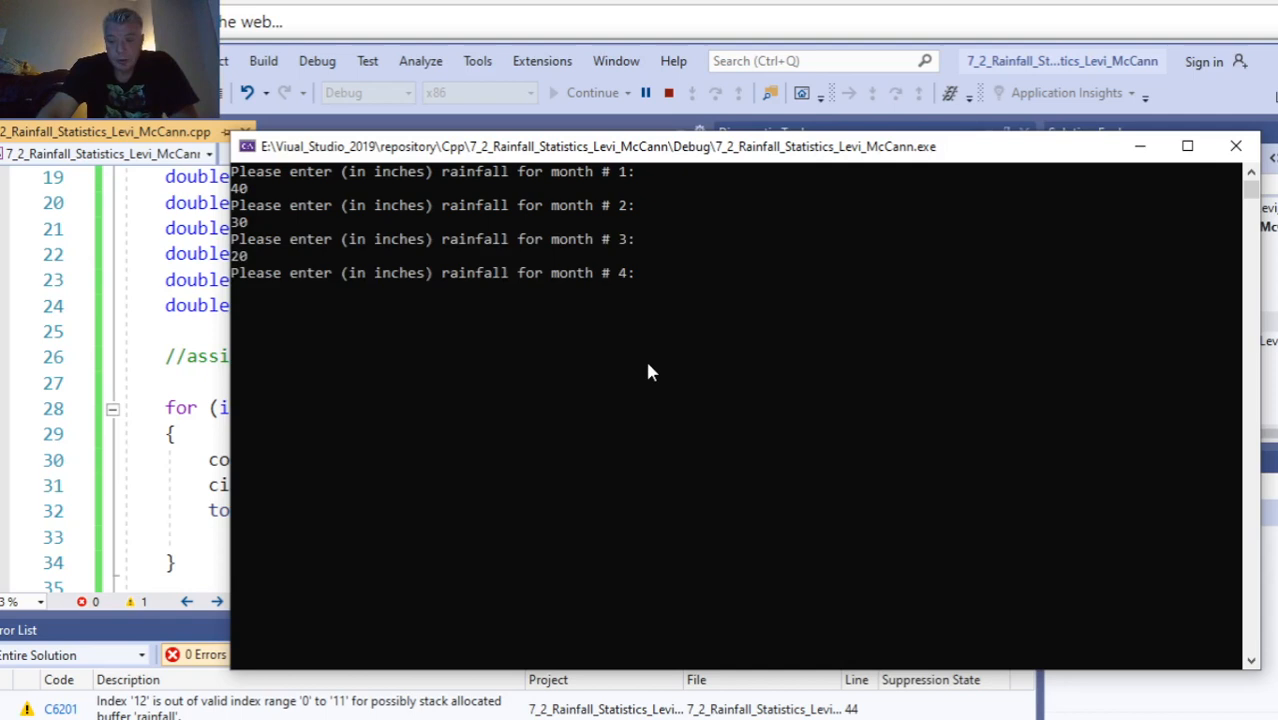
text(5)
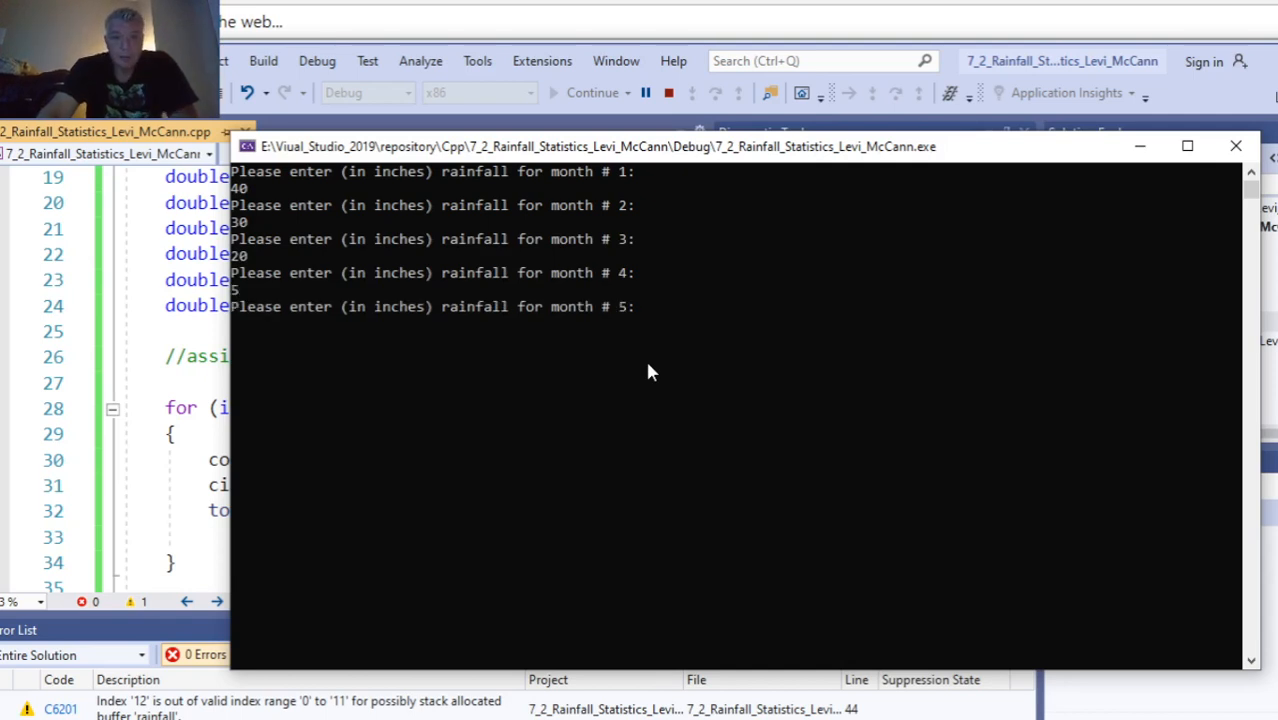
text(5)
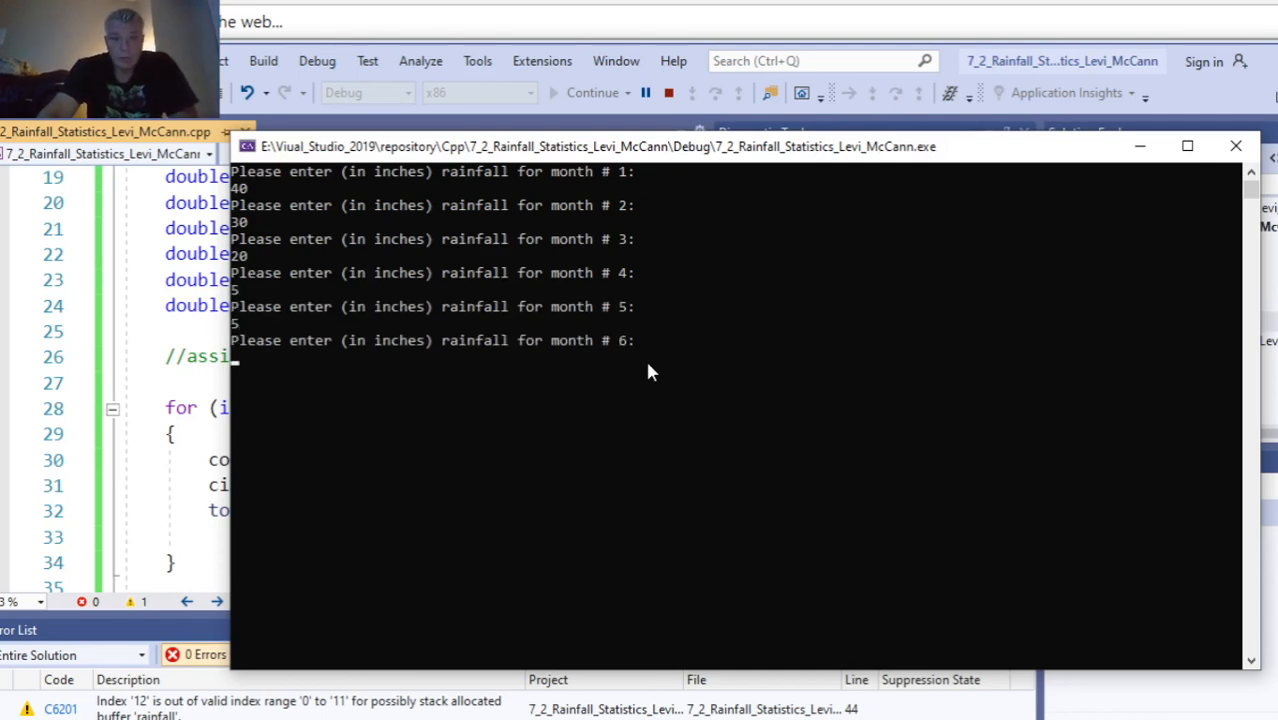
text(2)
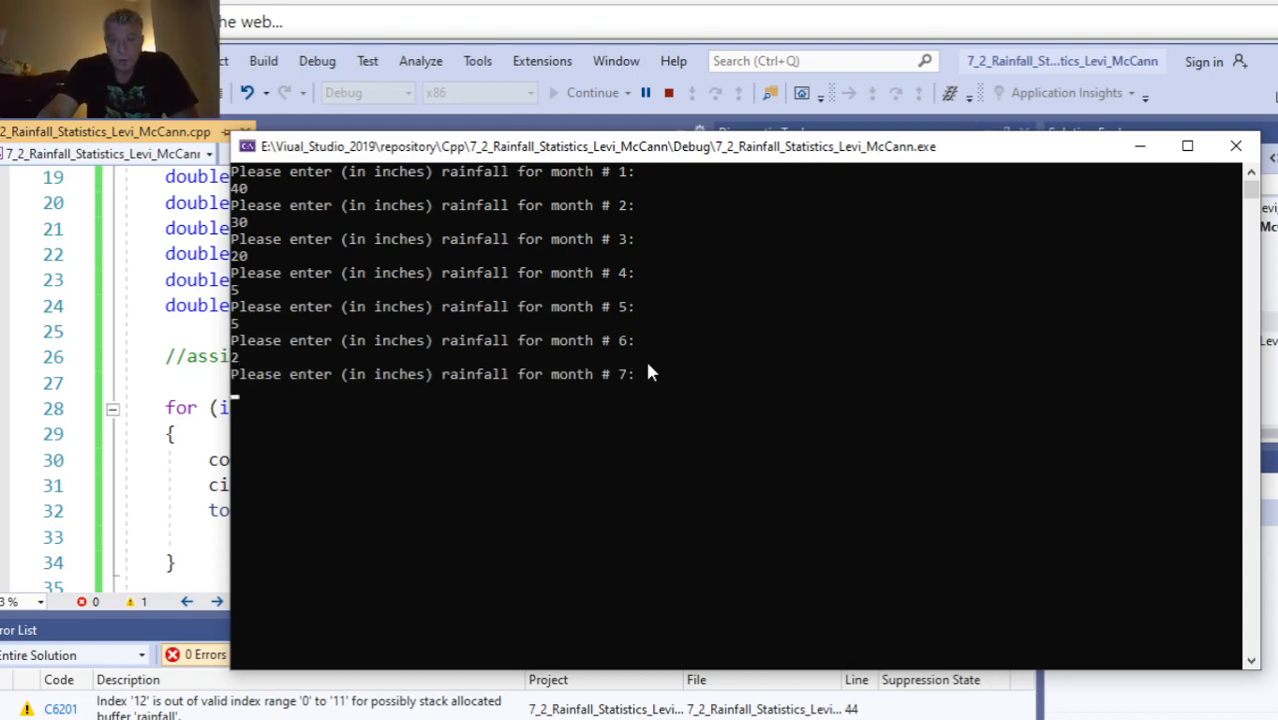
text(2)
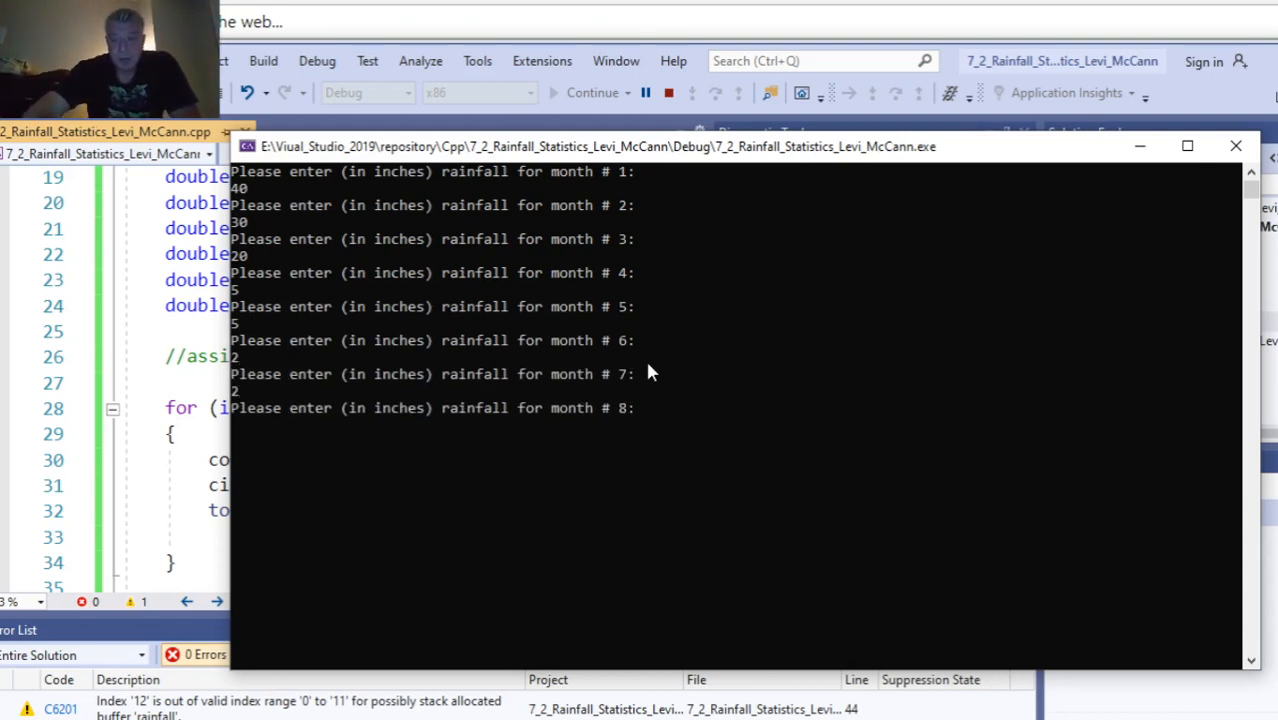
text(1)
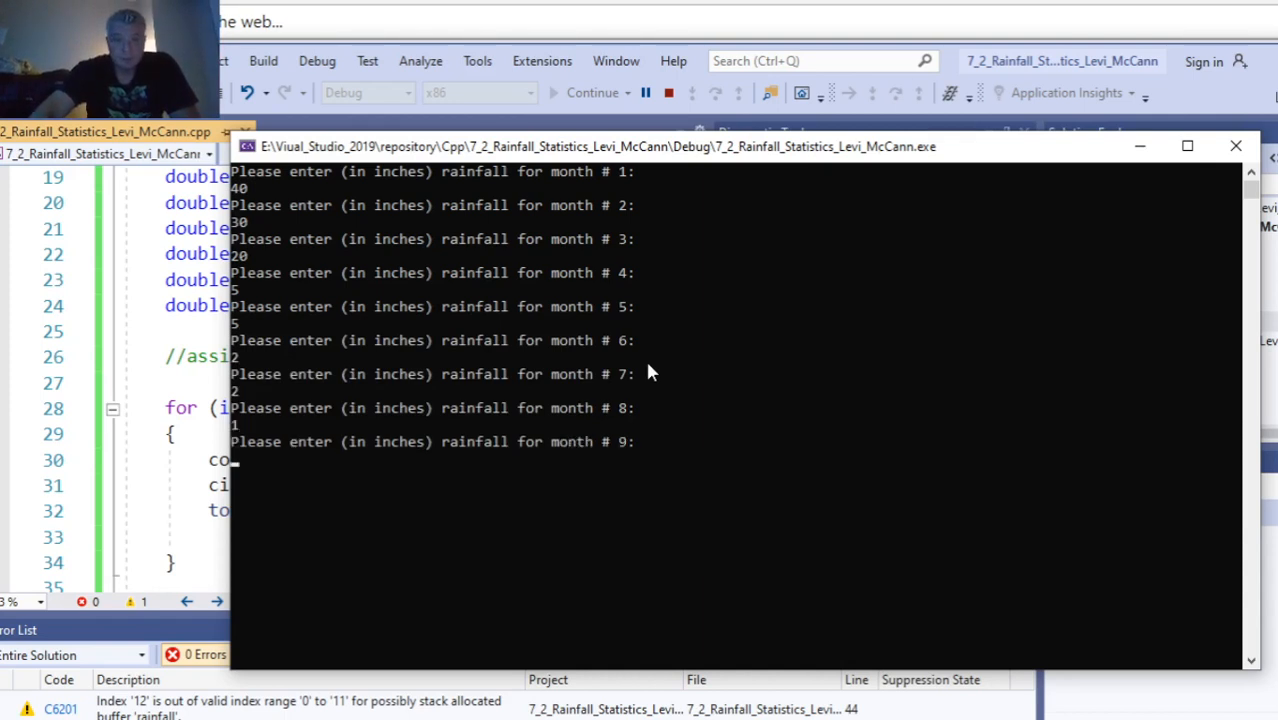
text(20)
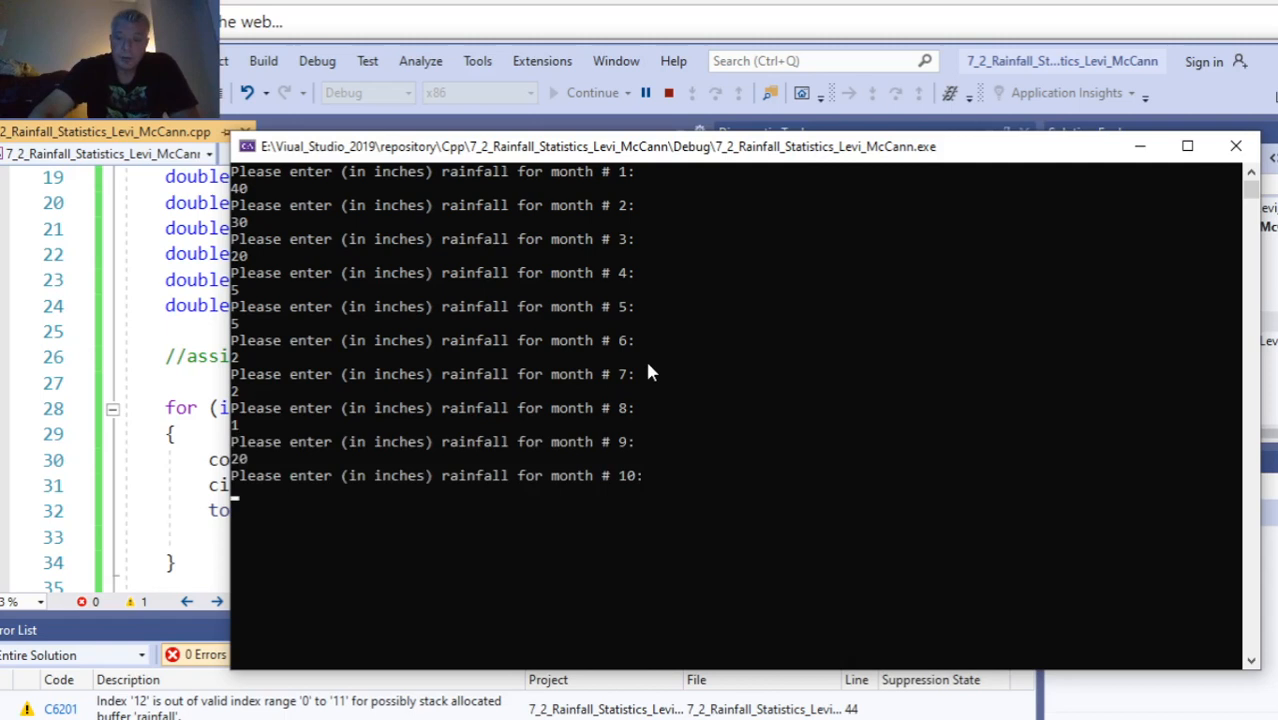
text(30)
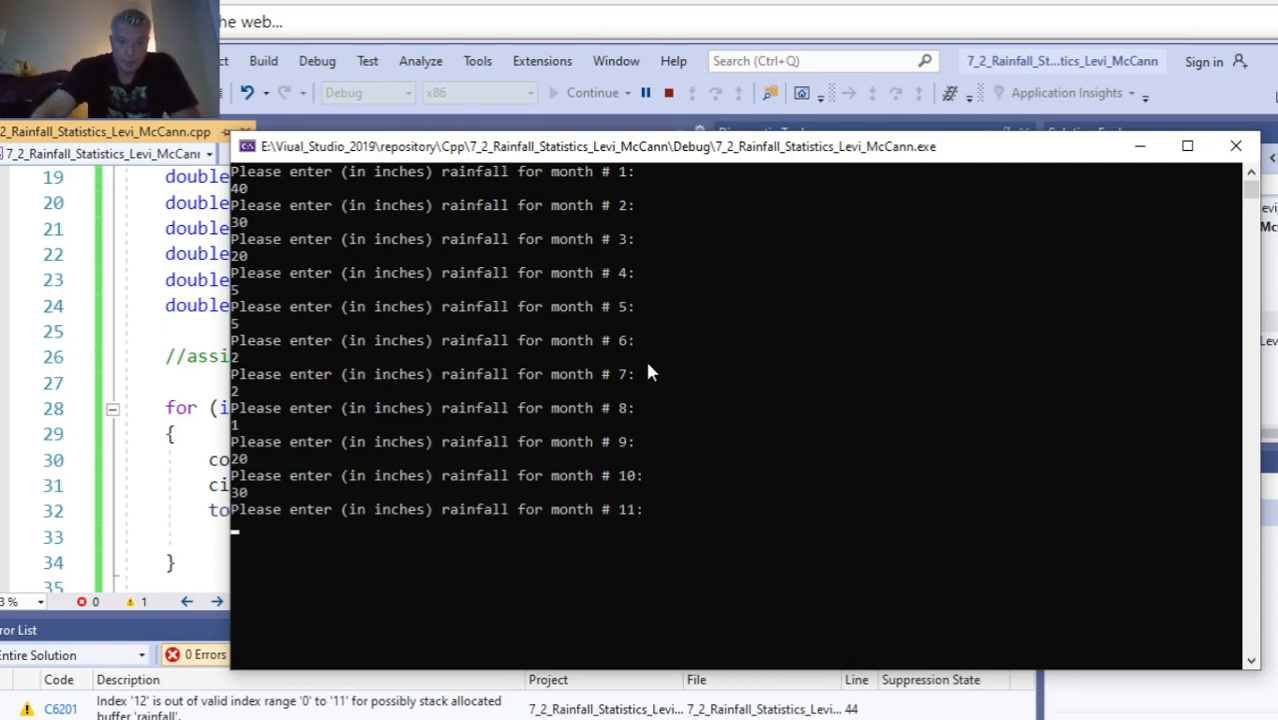
text(40)
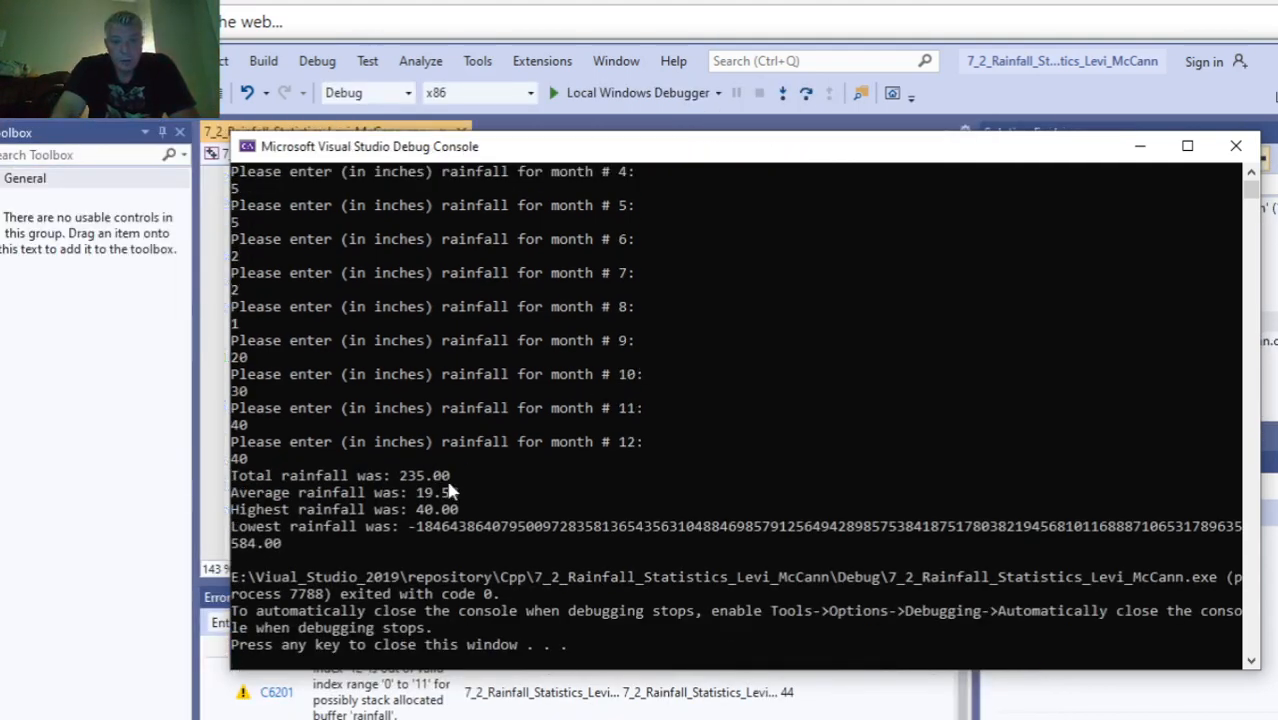
mouse_move(463, 505)
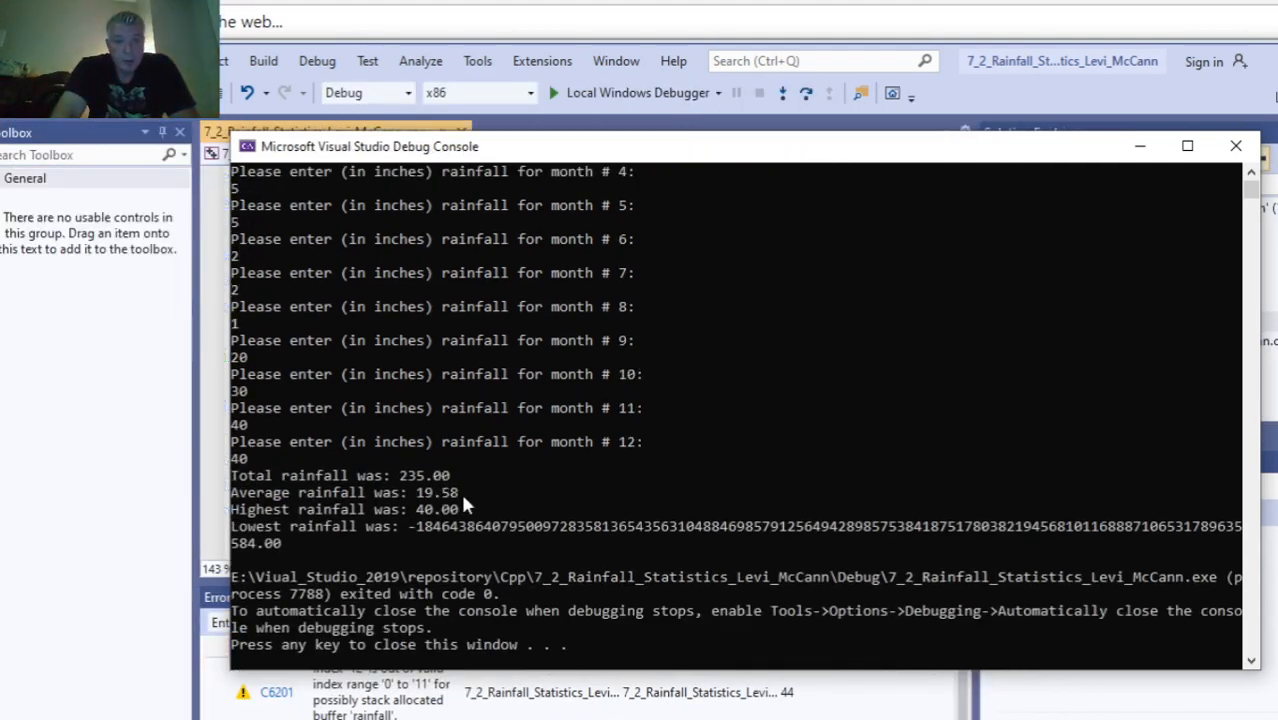
mouse_move(458, 524)
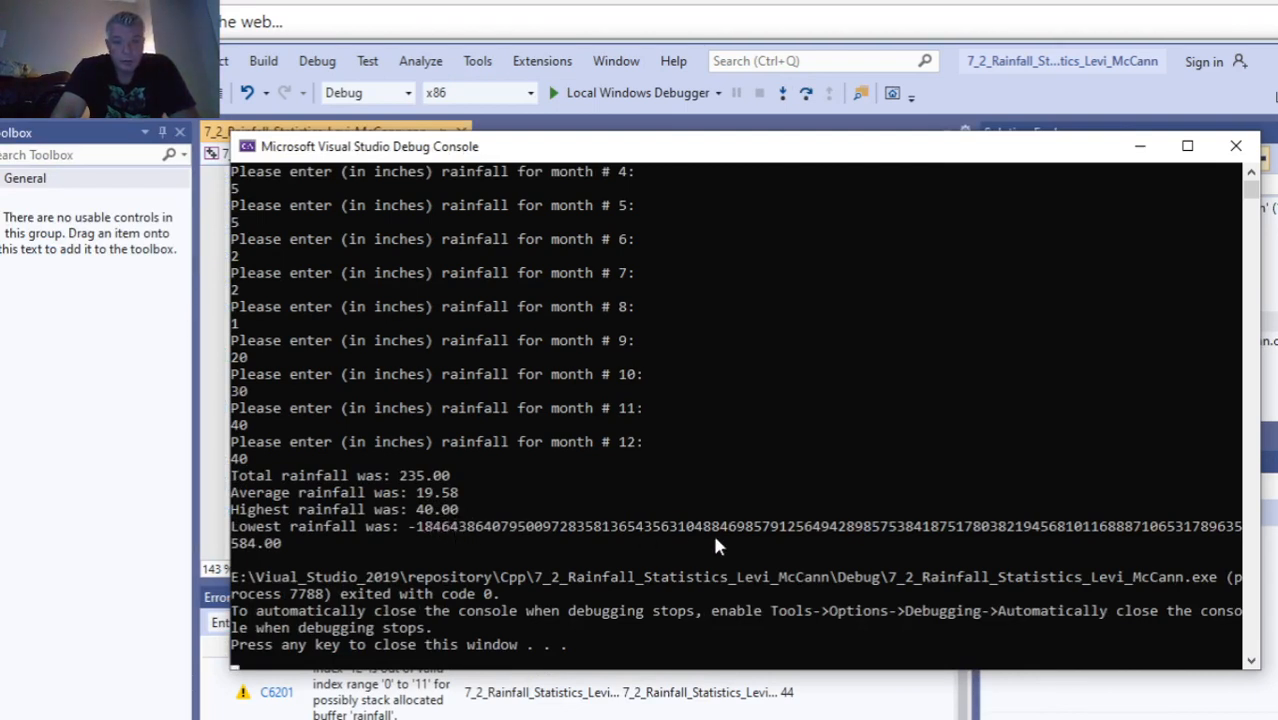
mouse_move(762, 551)
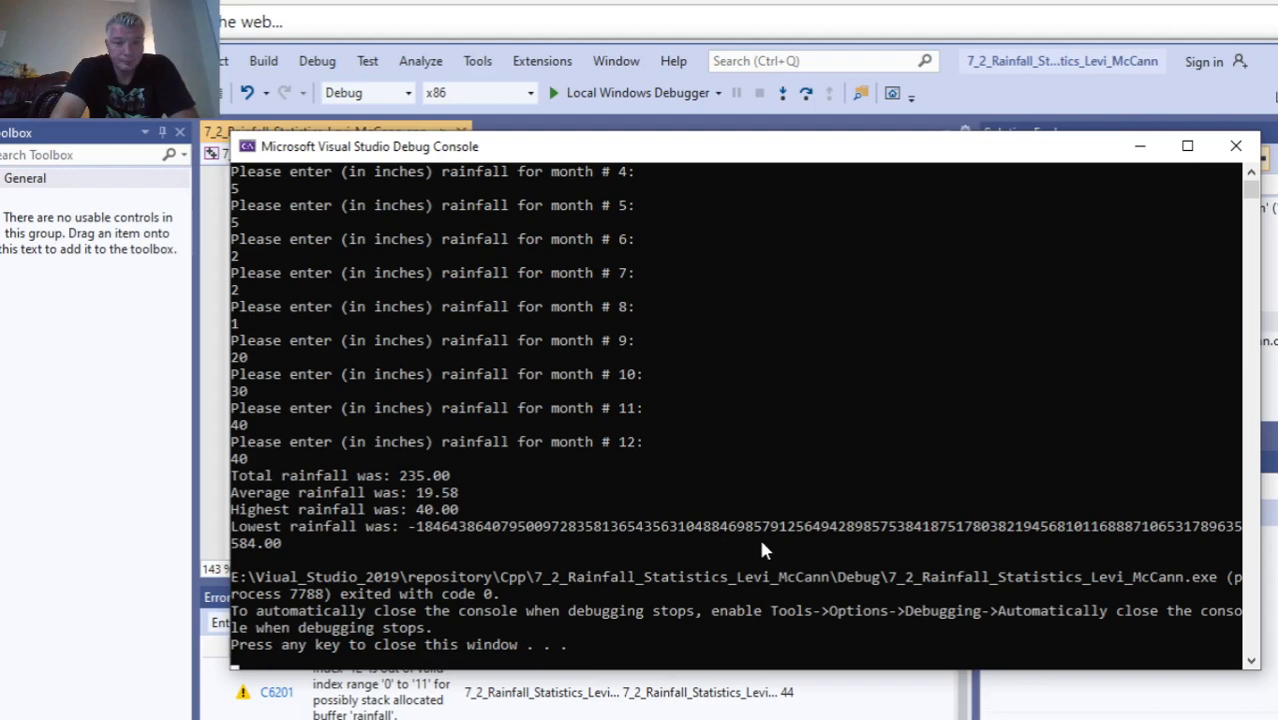
mouse_move(1235, 146)
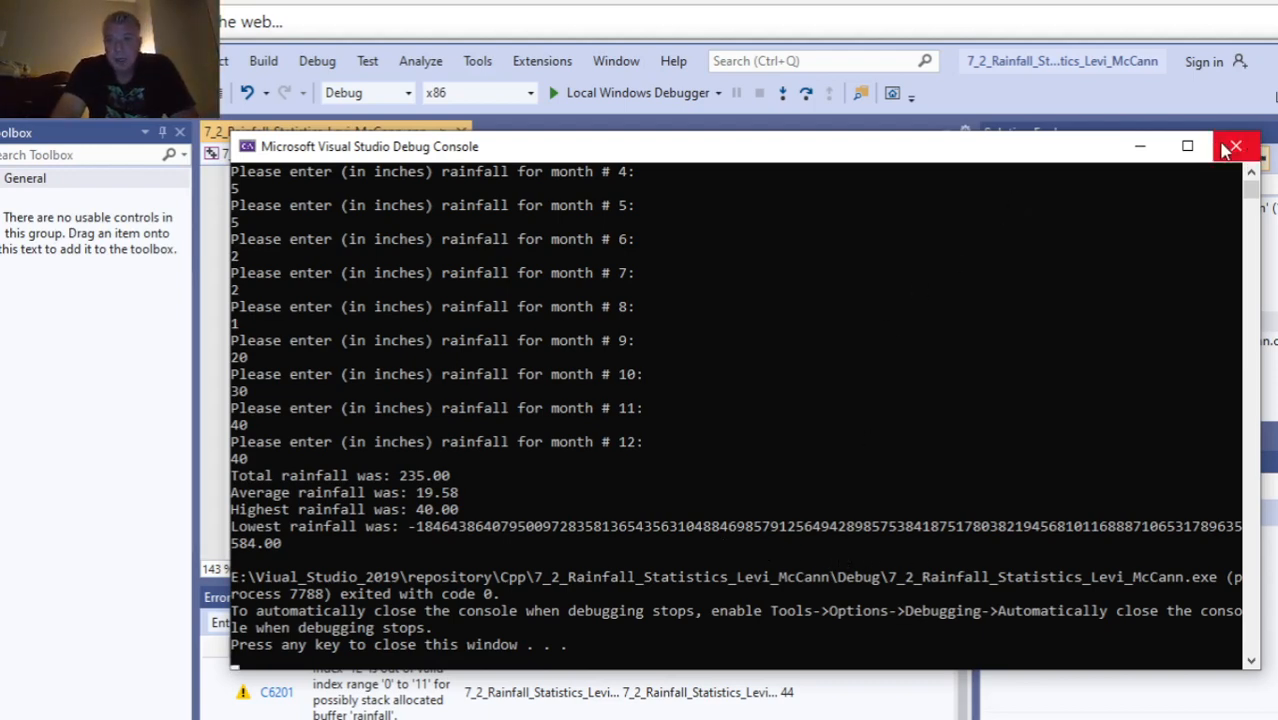
- Close the Microsoft Visual Studio Debug Console window
click(1234, 146)
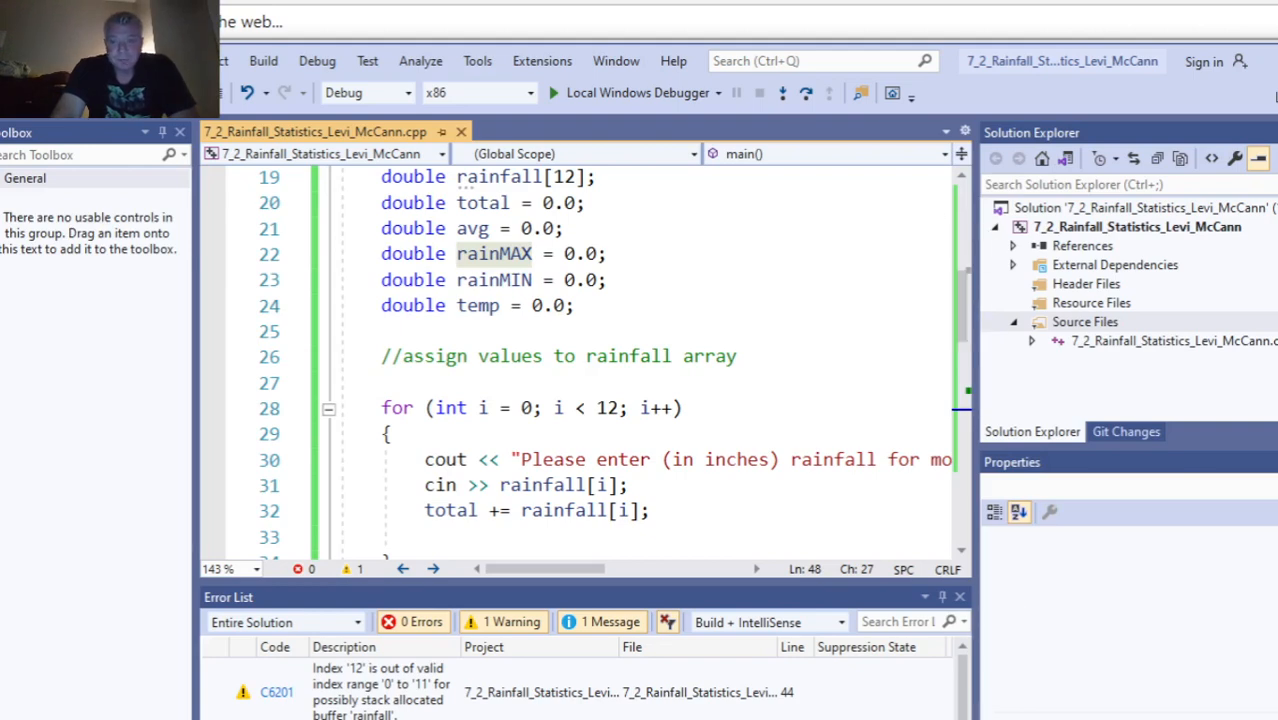
mouse_move(640, 92)
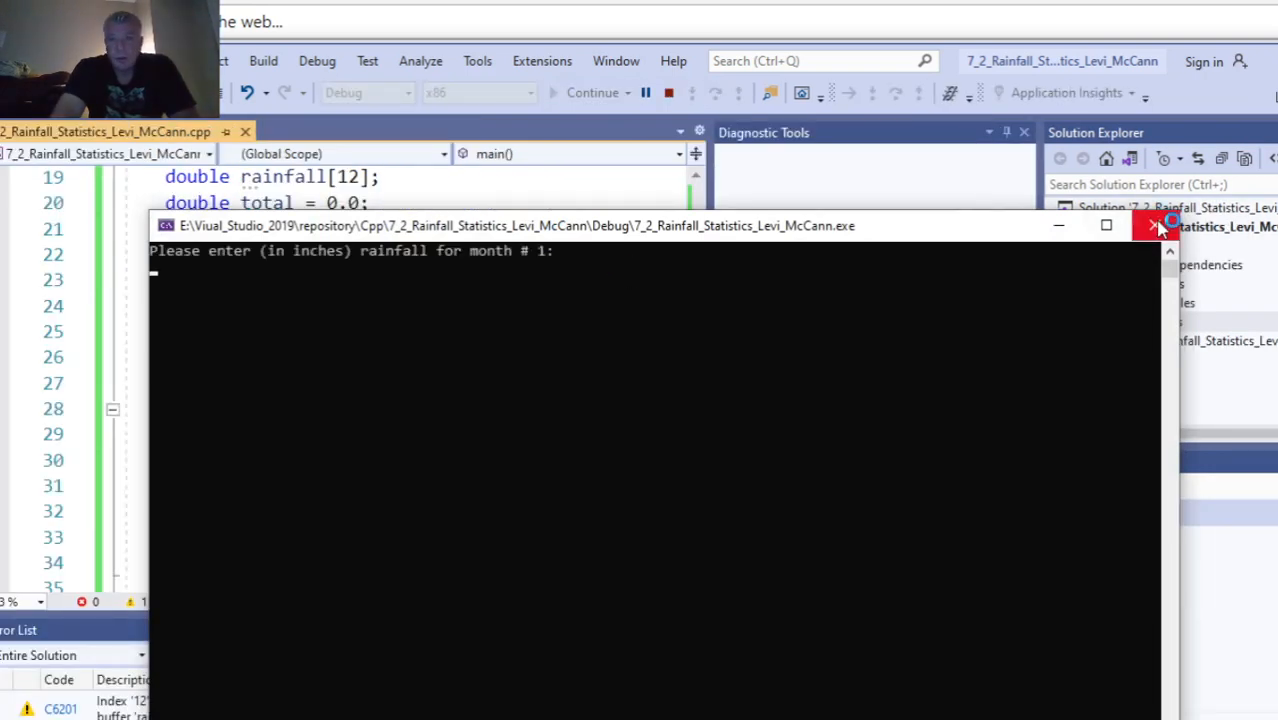
click(1157, 225)
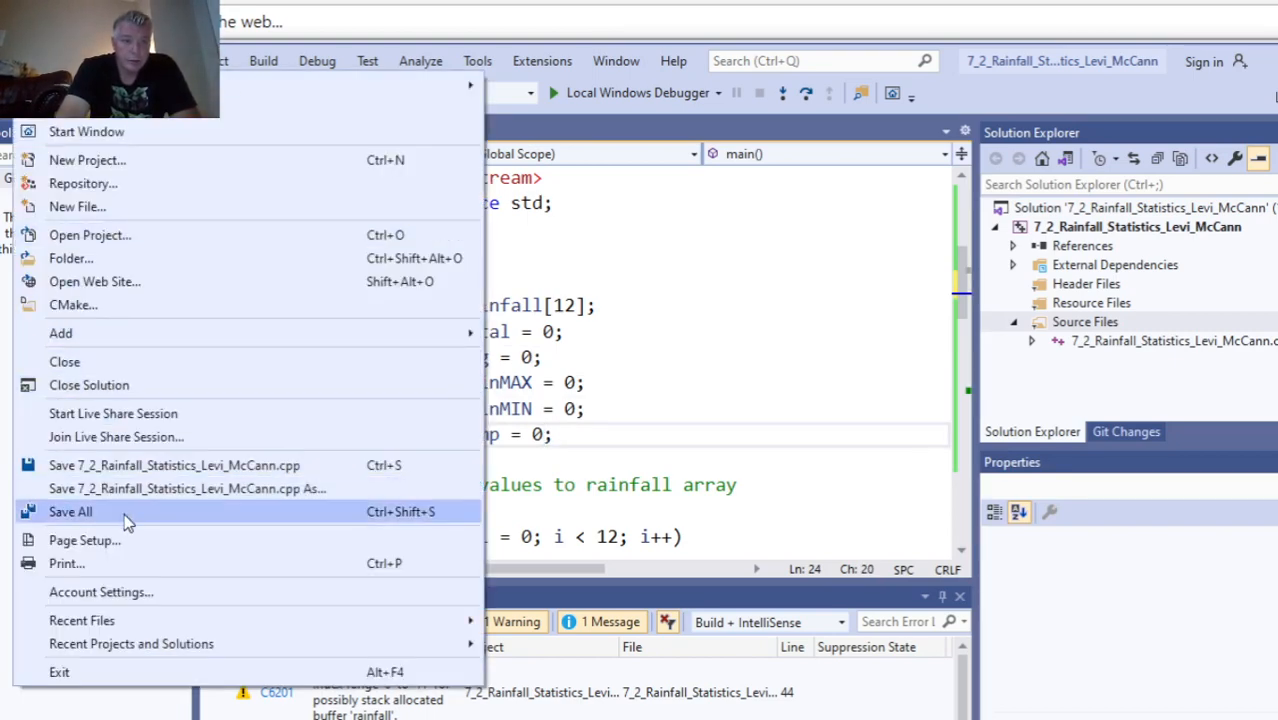
- Save all project files with File > Save All
click(70, 511)
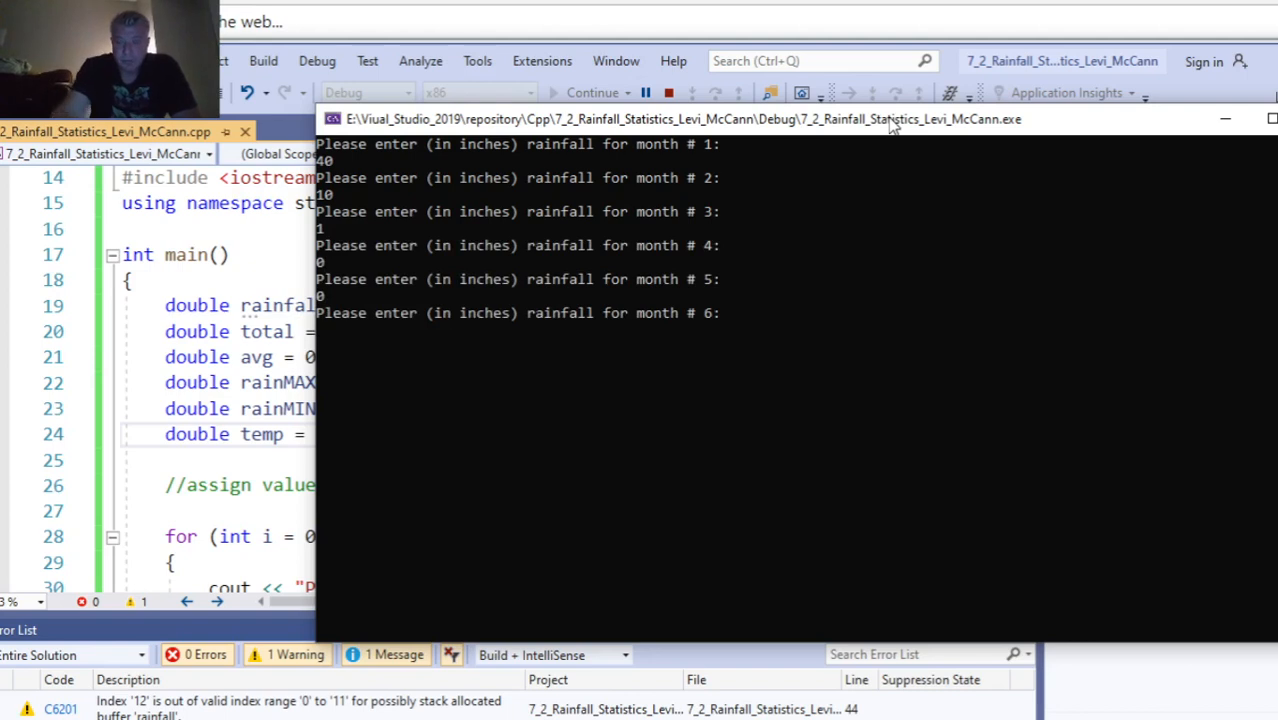
- Enter rainfall values 2, 10, 10 and 5 for the remaining months through month 10
text(2)
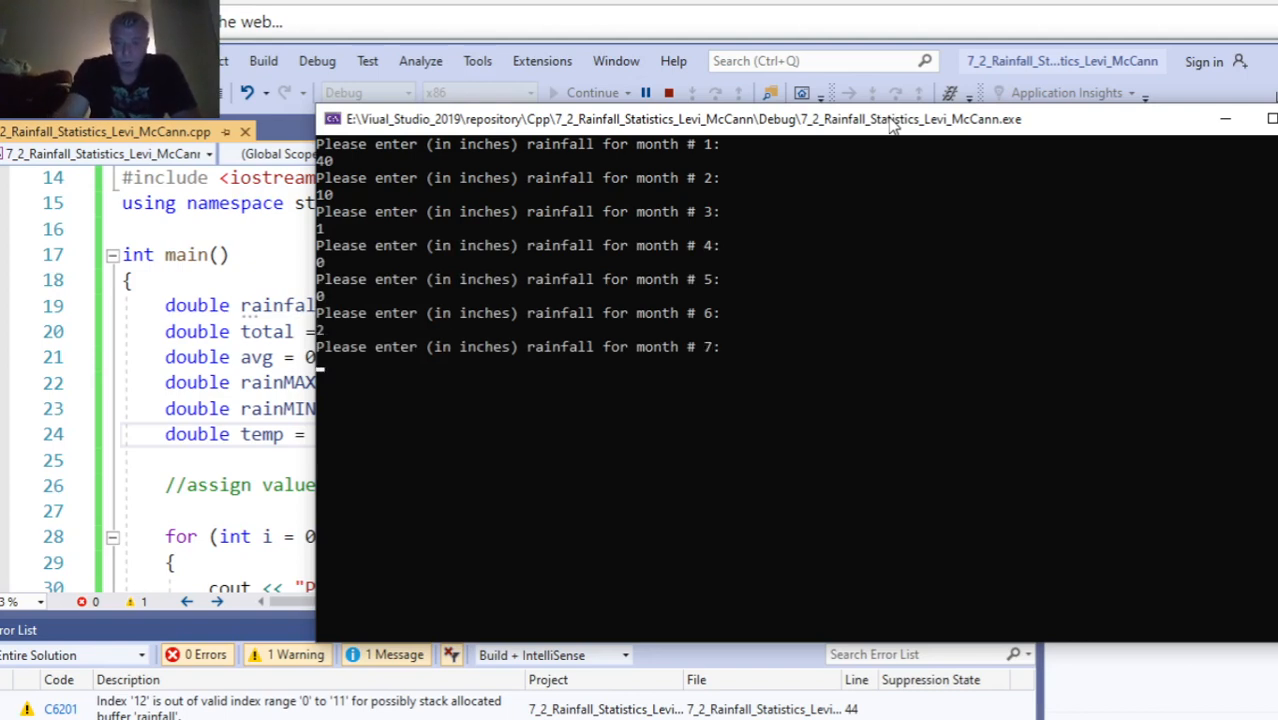
text(10)
text(20)
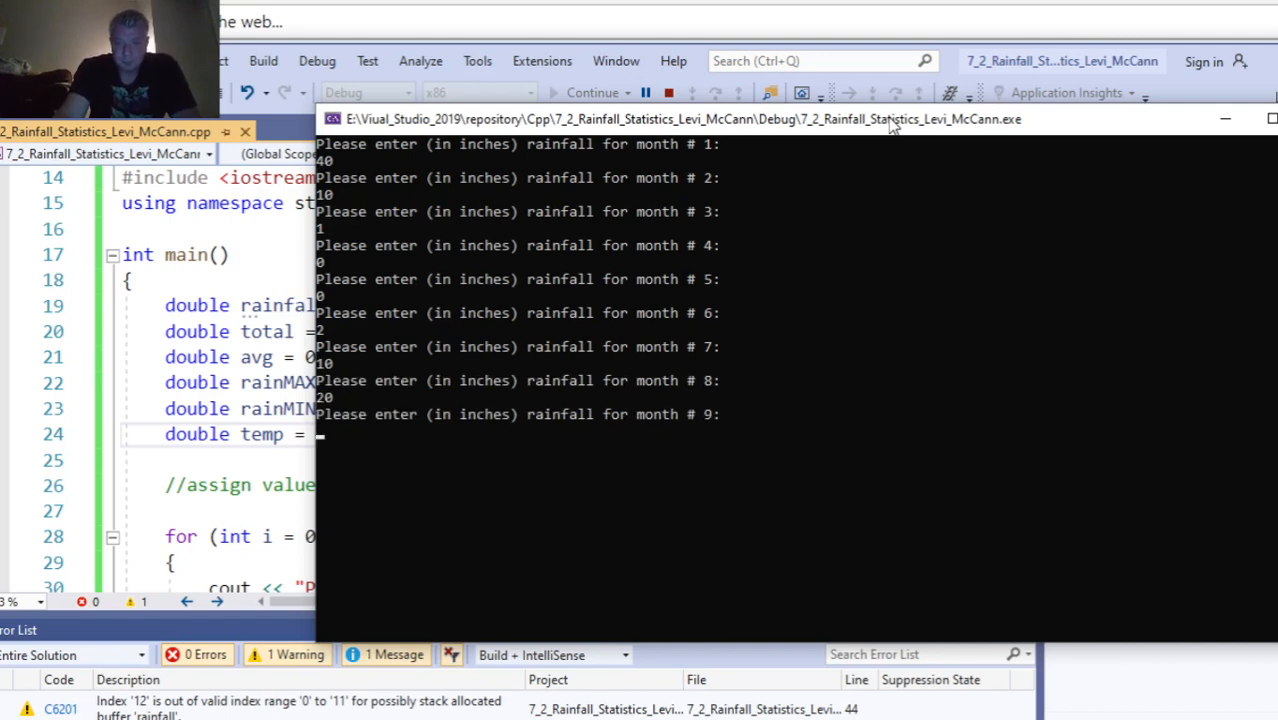
text(10)
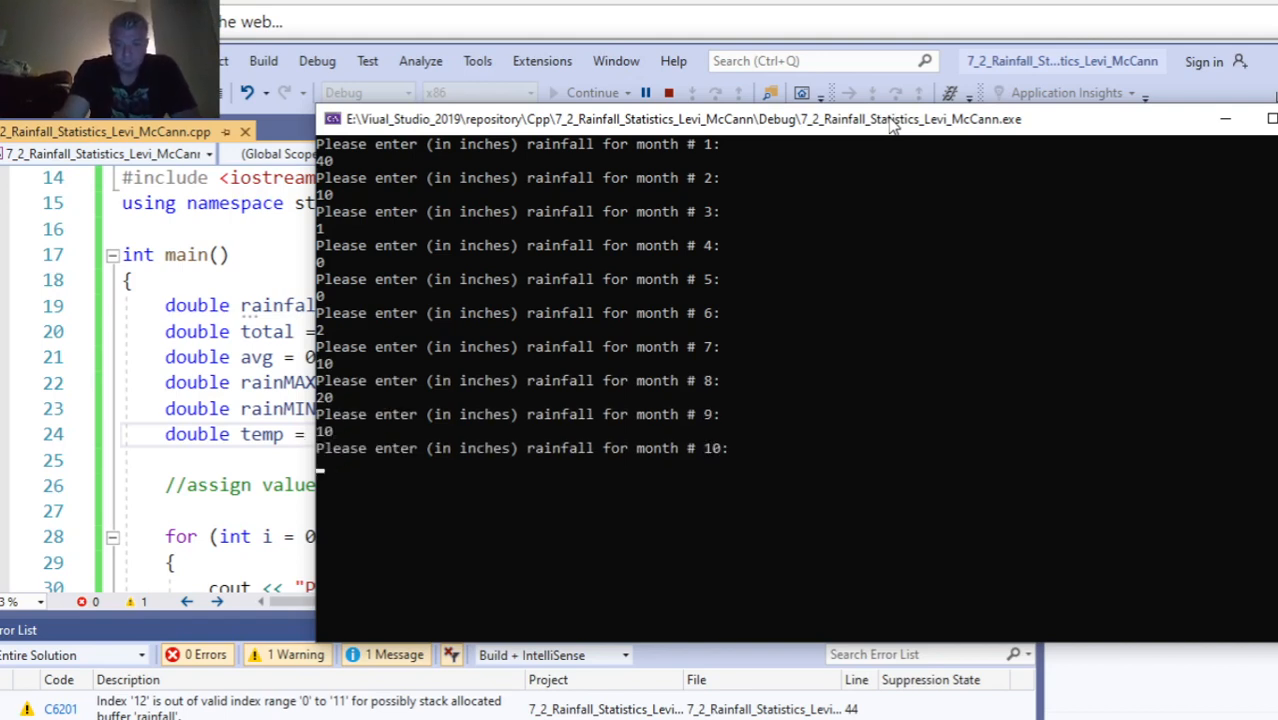
text(5)
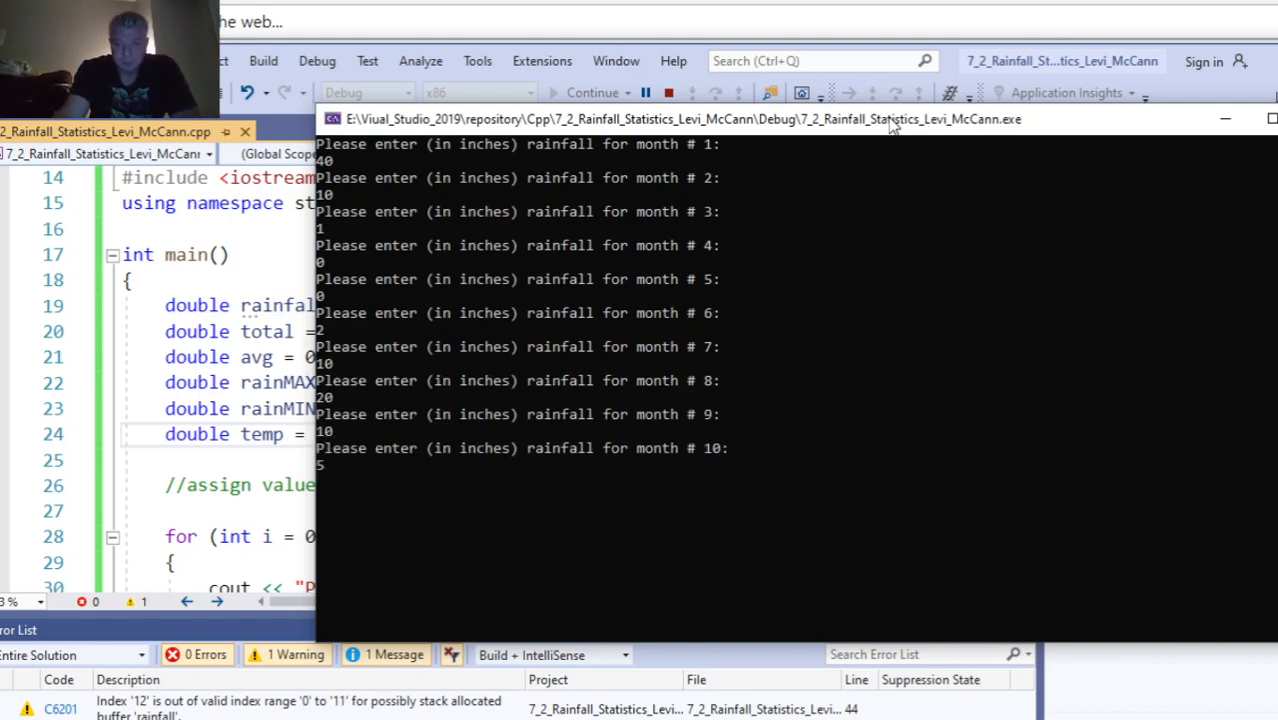